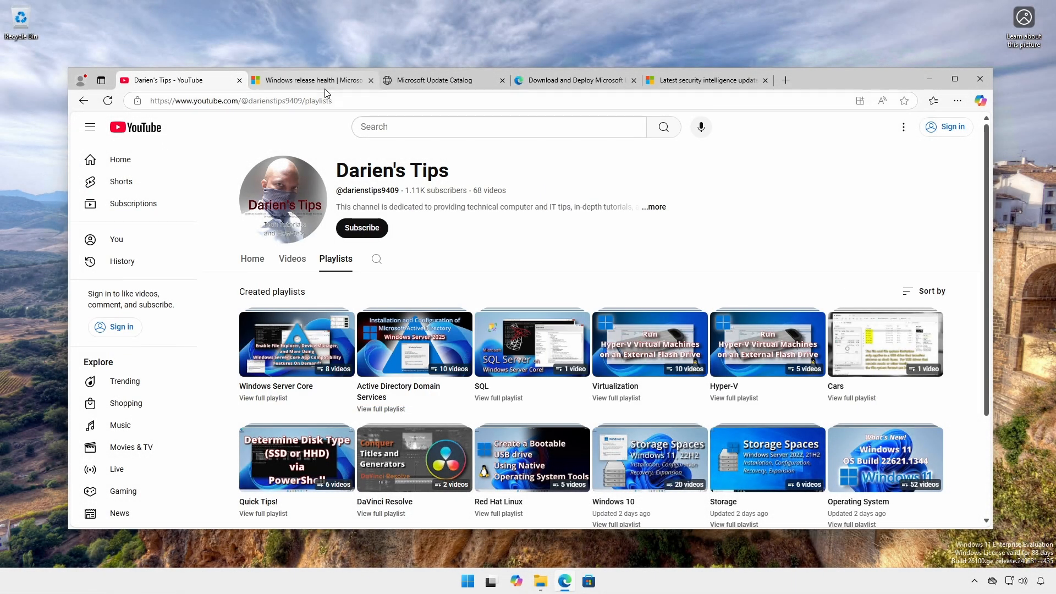
Open the KB5053598 article from the Windows 11 release history and copy its KB number
left_click(309, 80)
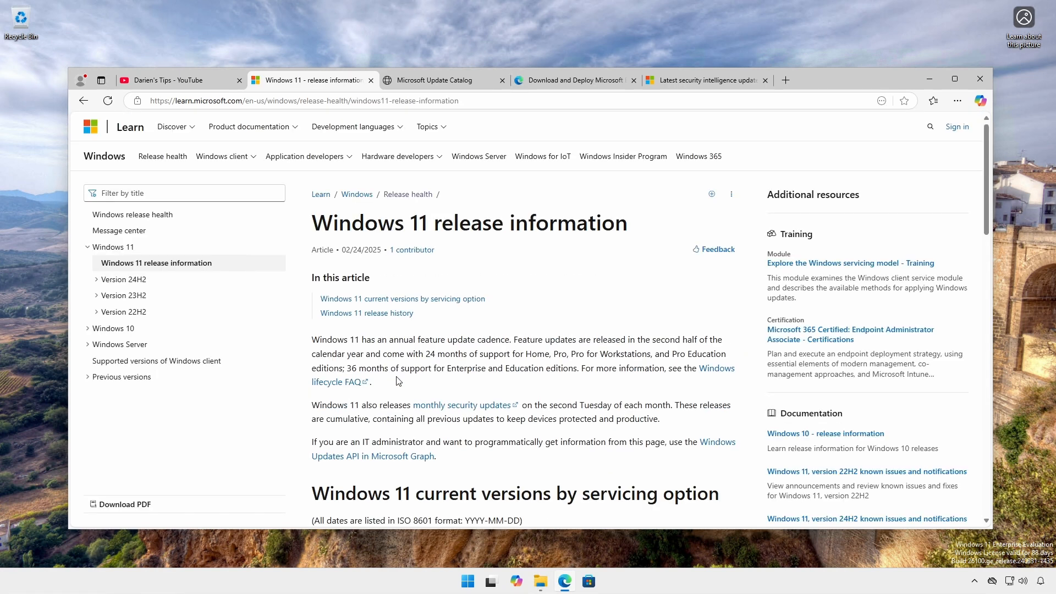
scroll("down", 3)
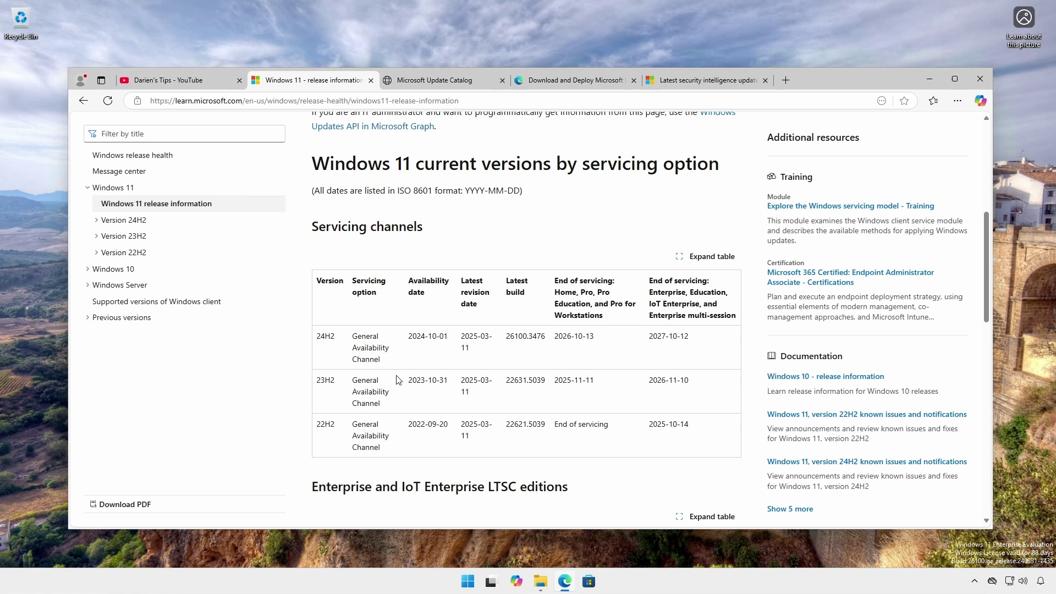
scroll("down", 3)
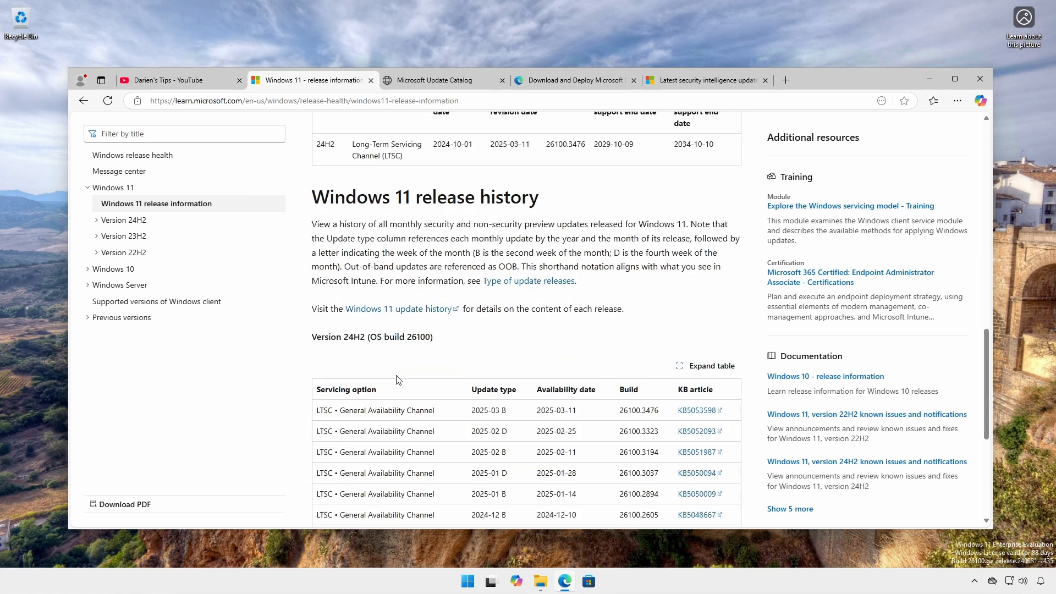
mouse_move(684, 411)
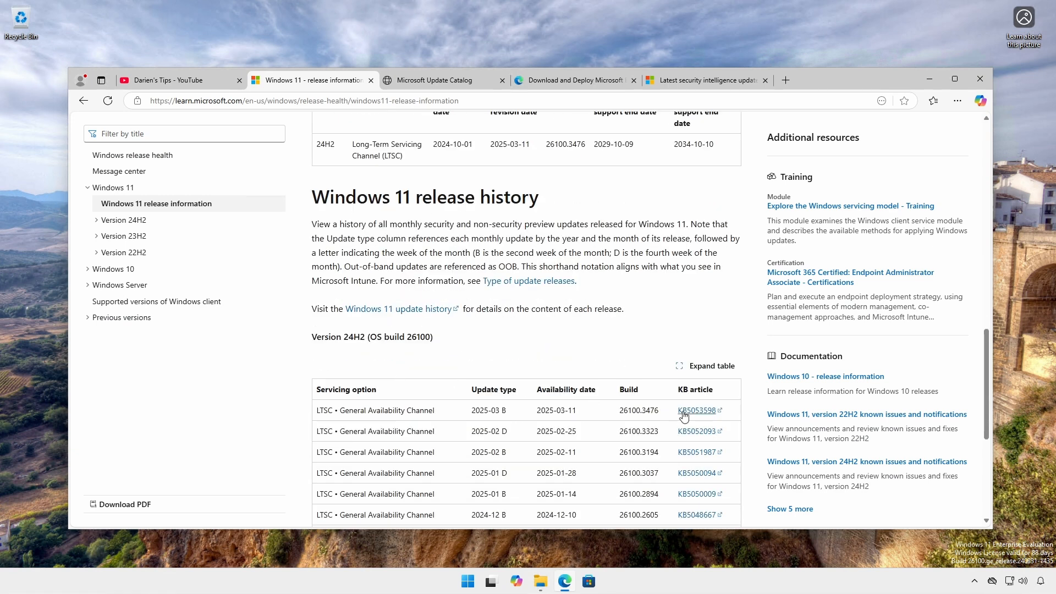
left_click(696, 411)
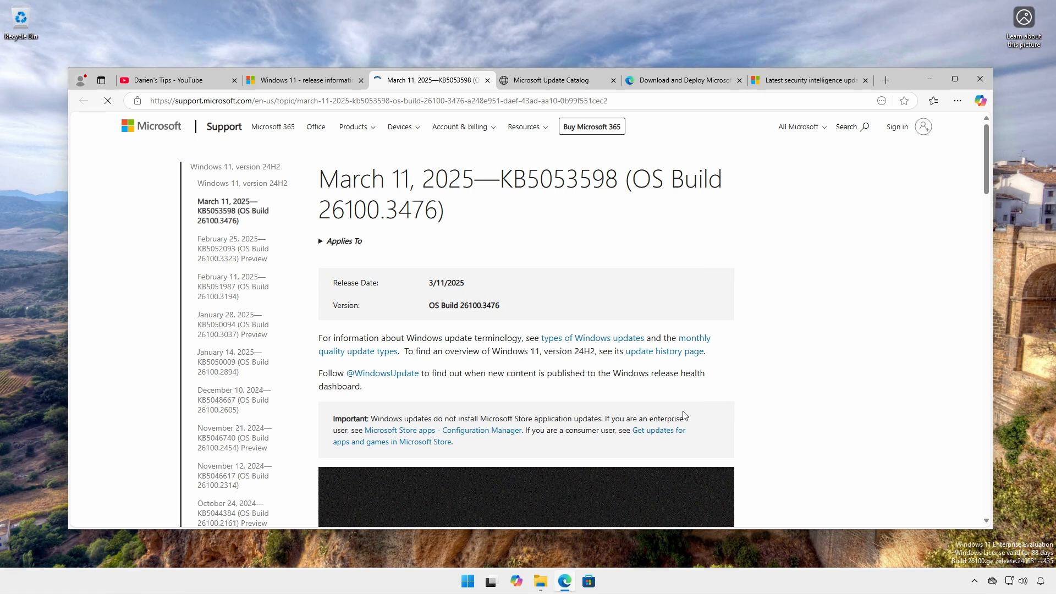
right_click(559, 177)
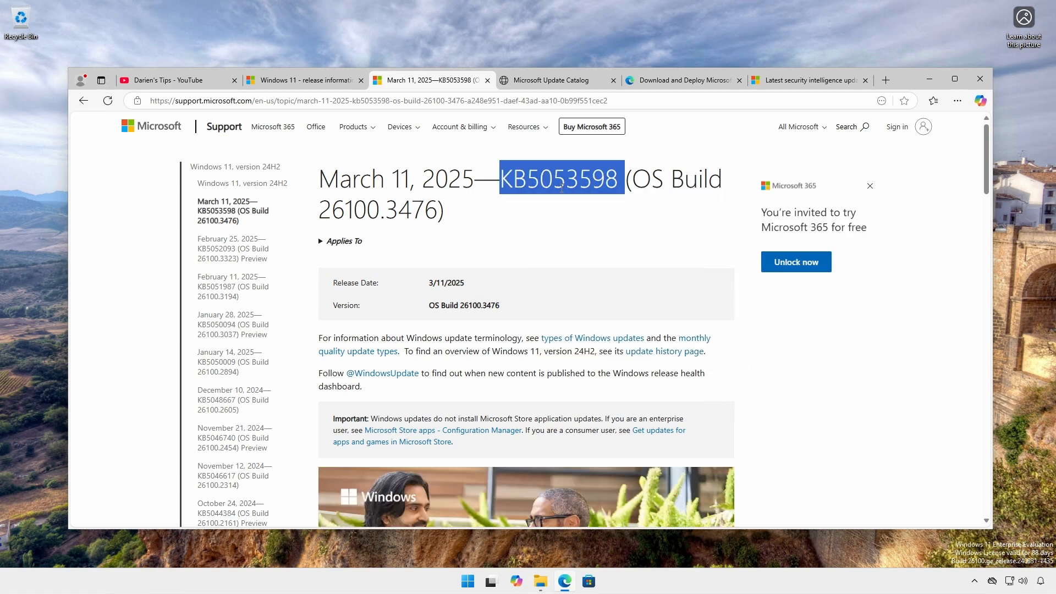
Search the Microsoft Update Catalog for the pasted KB5053598
left_click(551, 79)
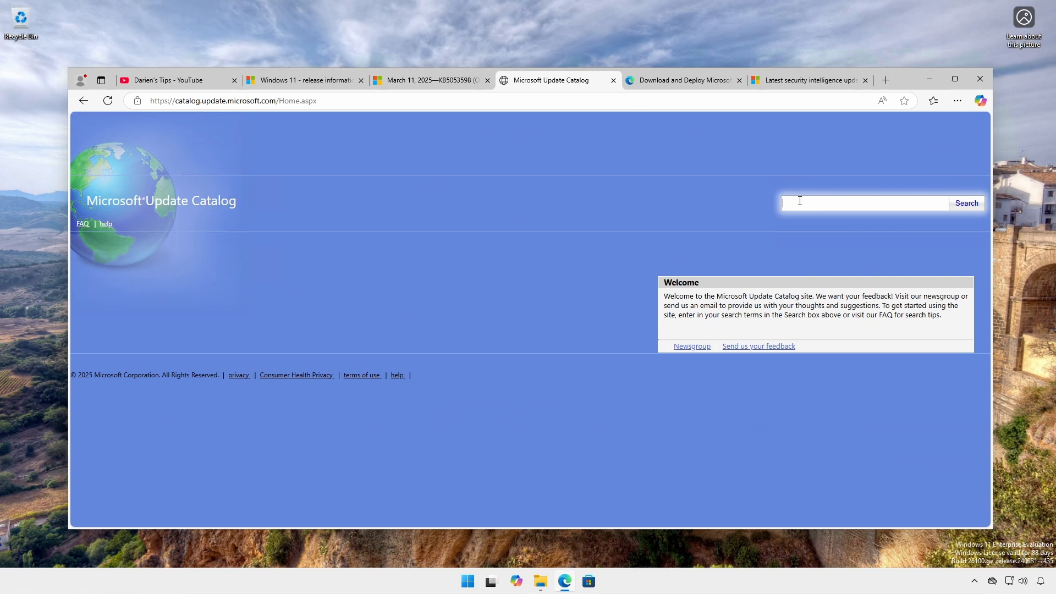
right_click(865, 202)
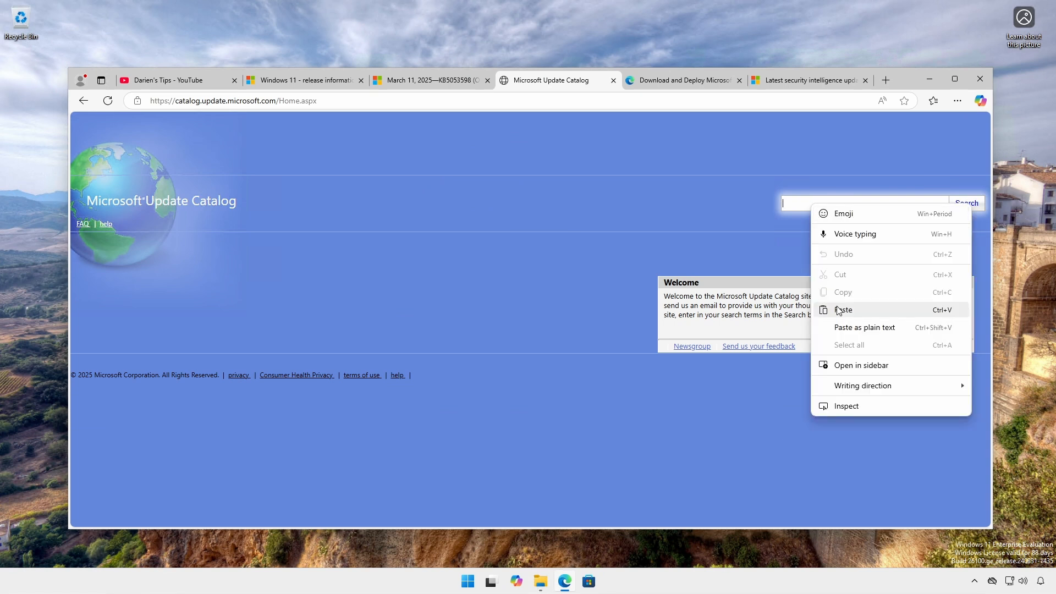
left_click(843, 310)
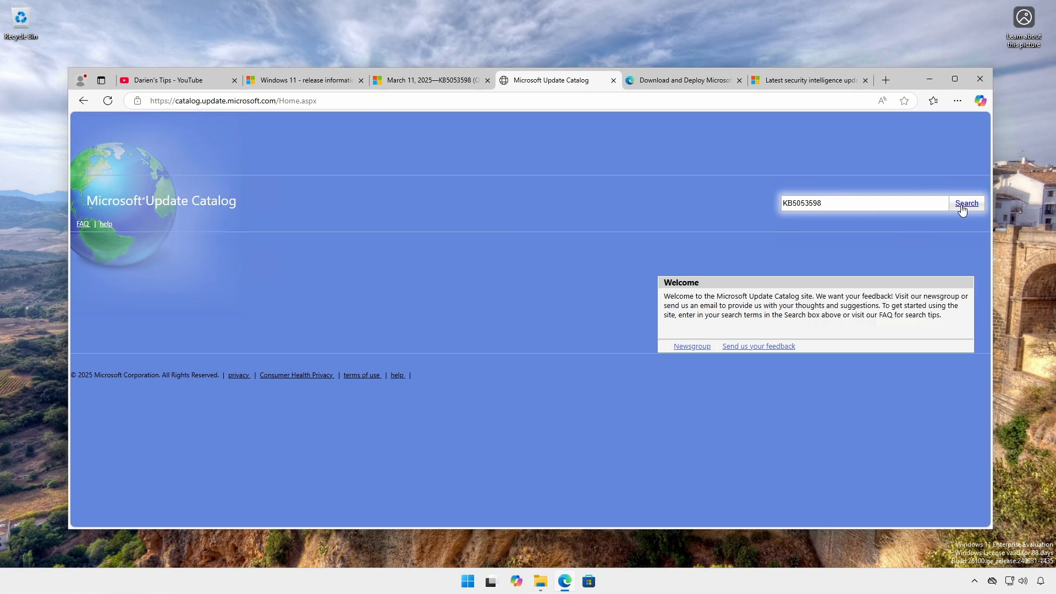
left_click(966, 203)
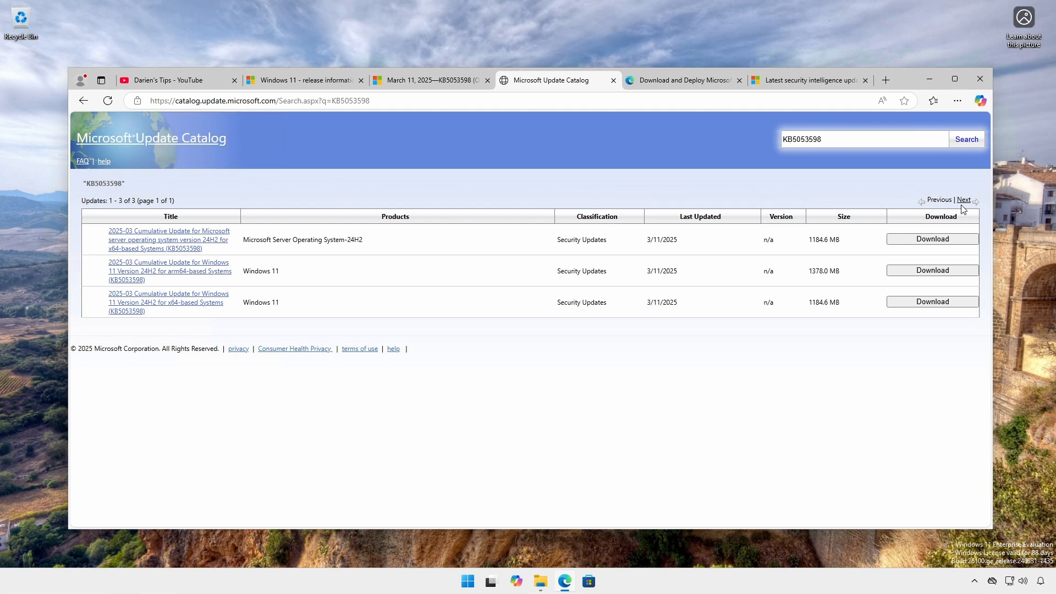
Download the Windows 11 24H2 x64 update .msu files
left_click(932, 301)
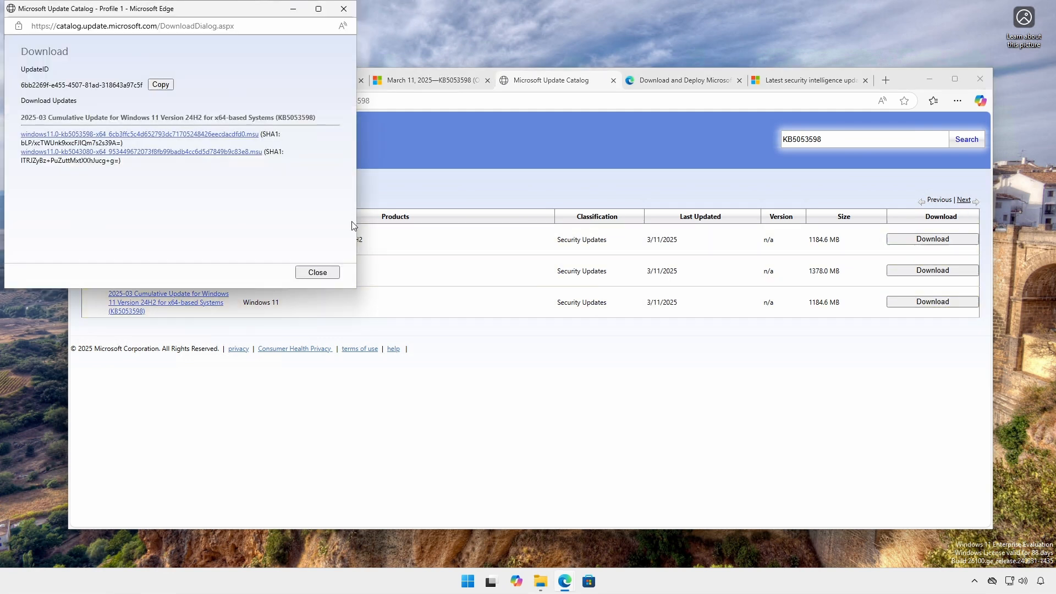
left_click(138, 134)
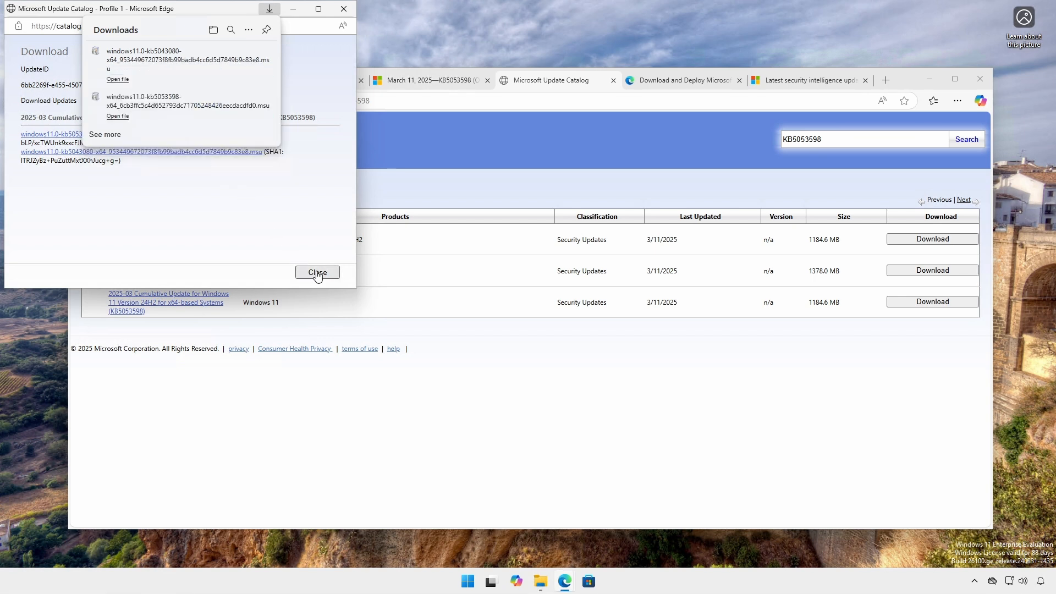
left_click(317, 272)
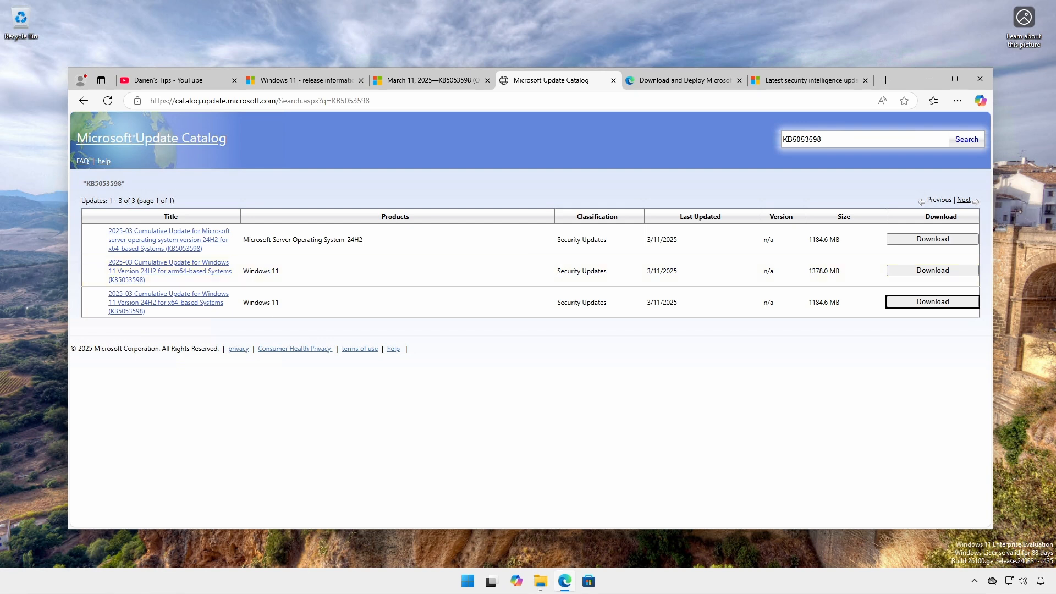
Search the catalog for 'for .NET Framework 3.5'
triple_click(864, 139)
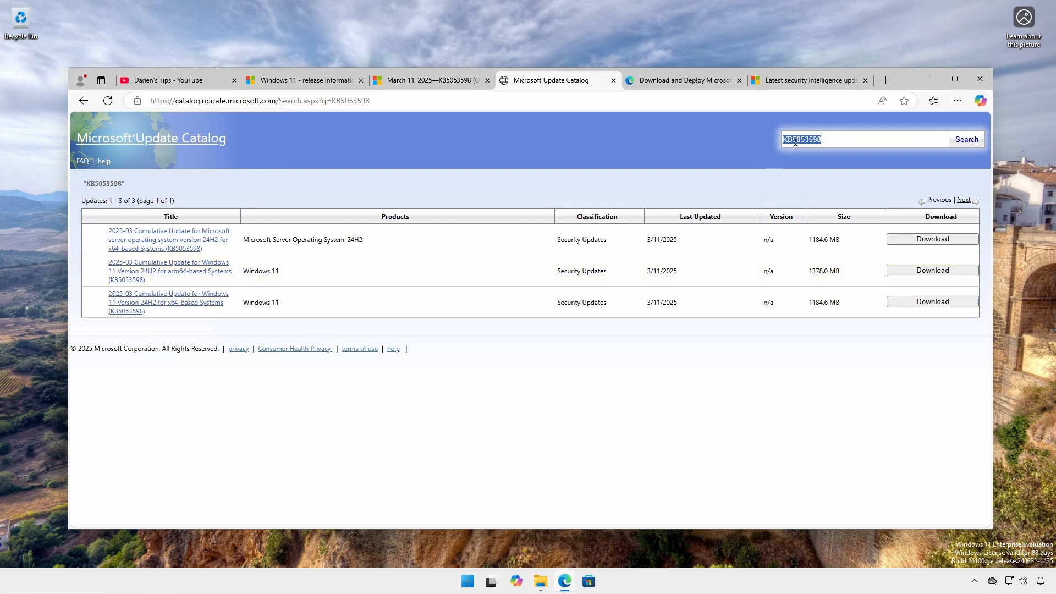
type("for .NET Framework 3.5")
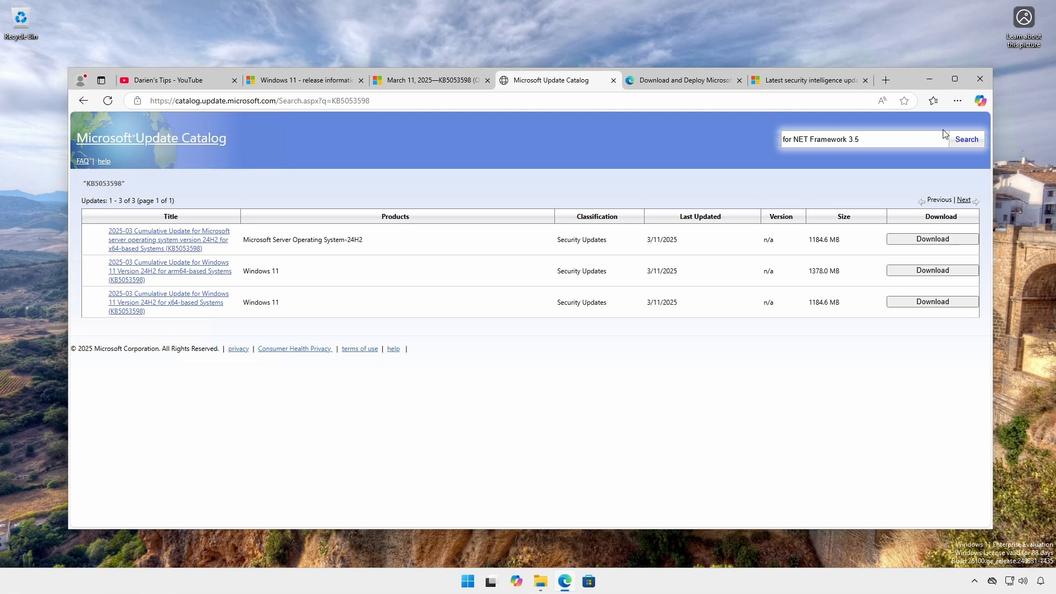
left_click(966, 140)
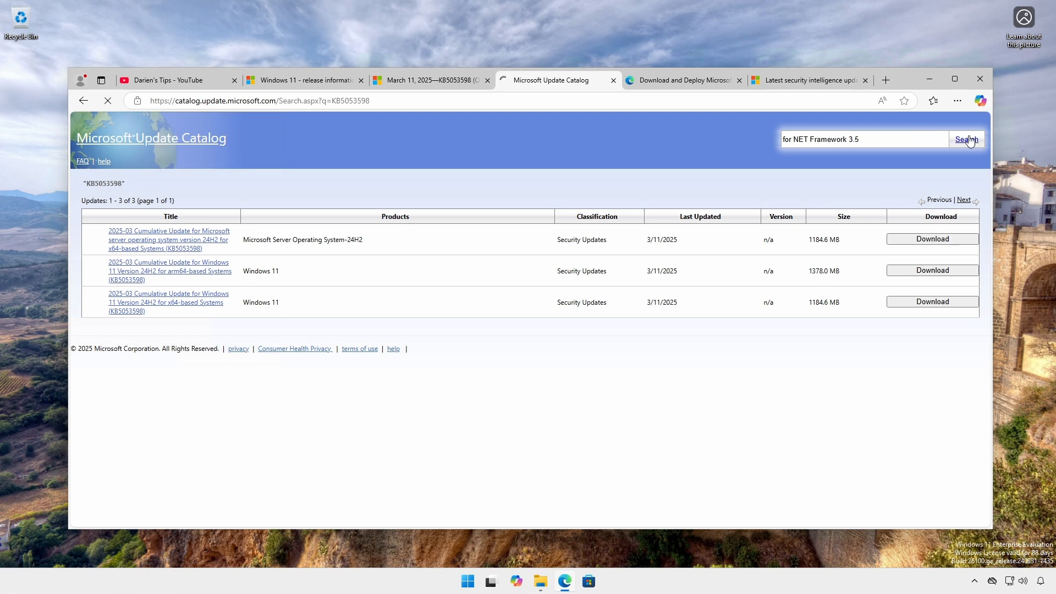
left_click(966, 139)
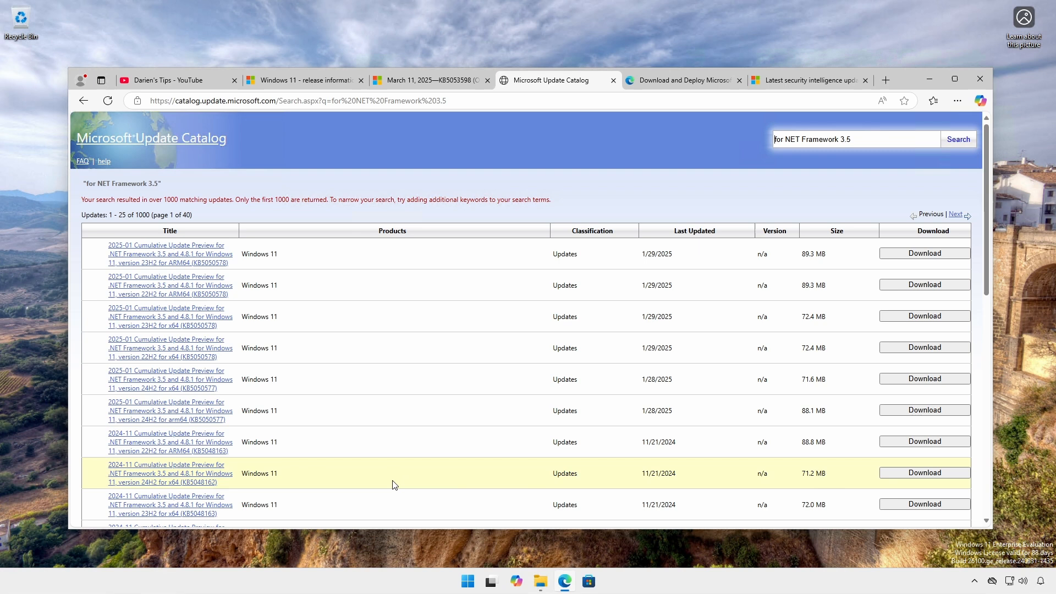
mouse_move(873, 480)
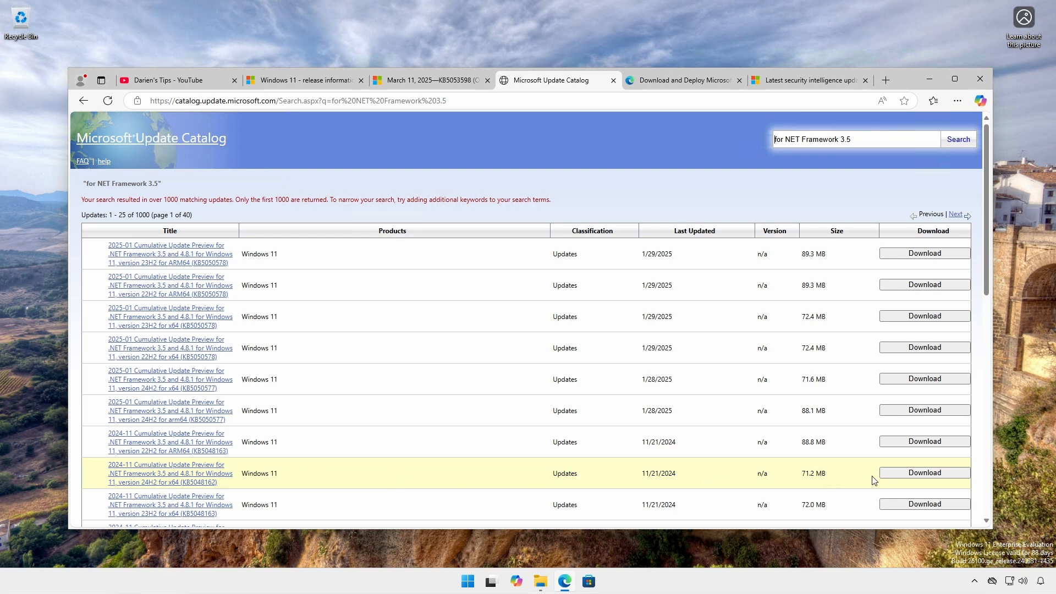
Download the 24H2 x64 .NET Framework cumulative update KB5048162 .msu file
left_click(924, 472)
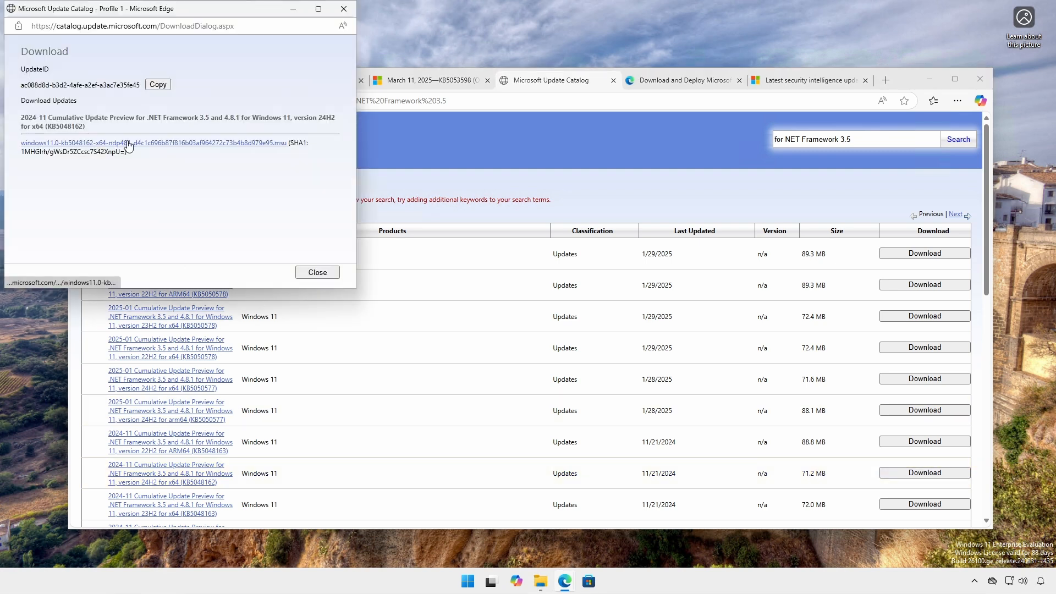
left_click(149, 143)
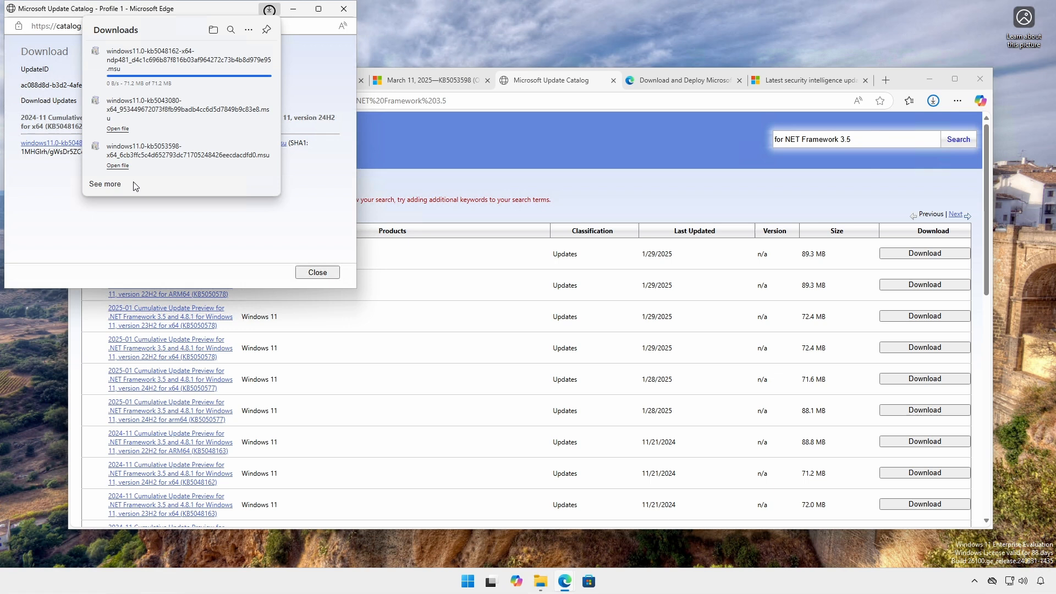
left_click(317, 272)
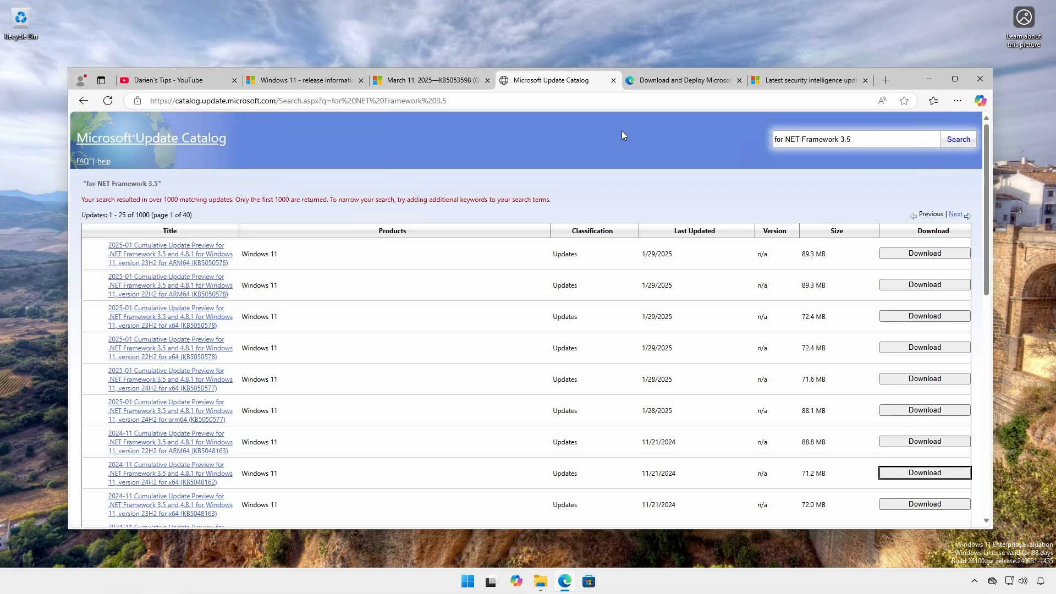
Download the Windows 64-bit Edge for Business 134.0.3124.72 installer and dismiss the confirmation
left_click(681, 80)
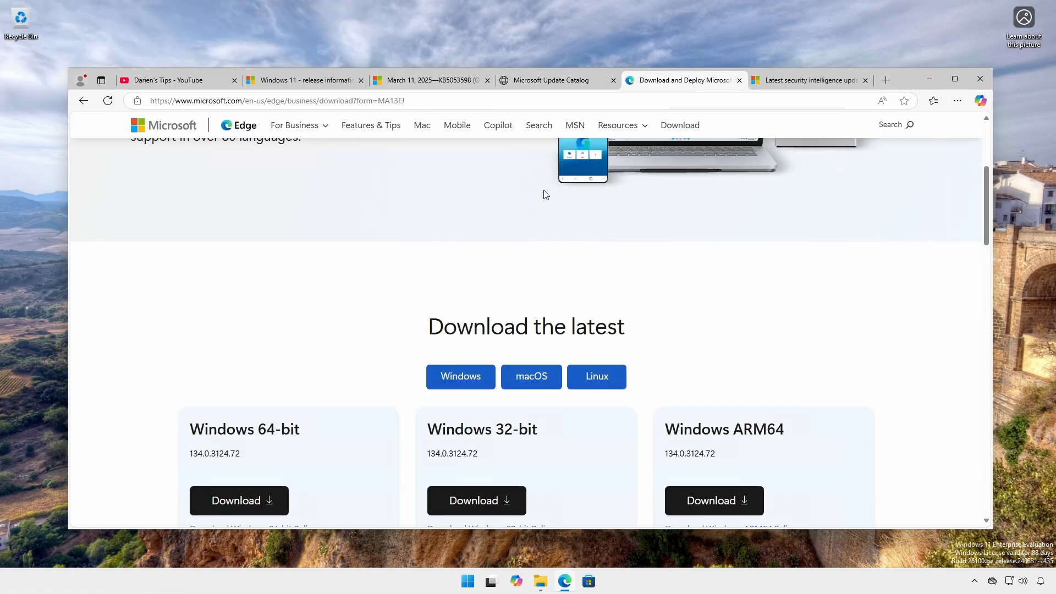
scroll("down", 3)
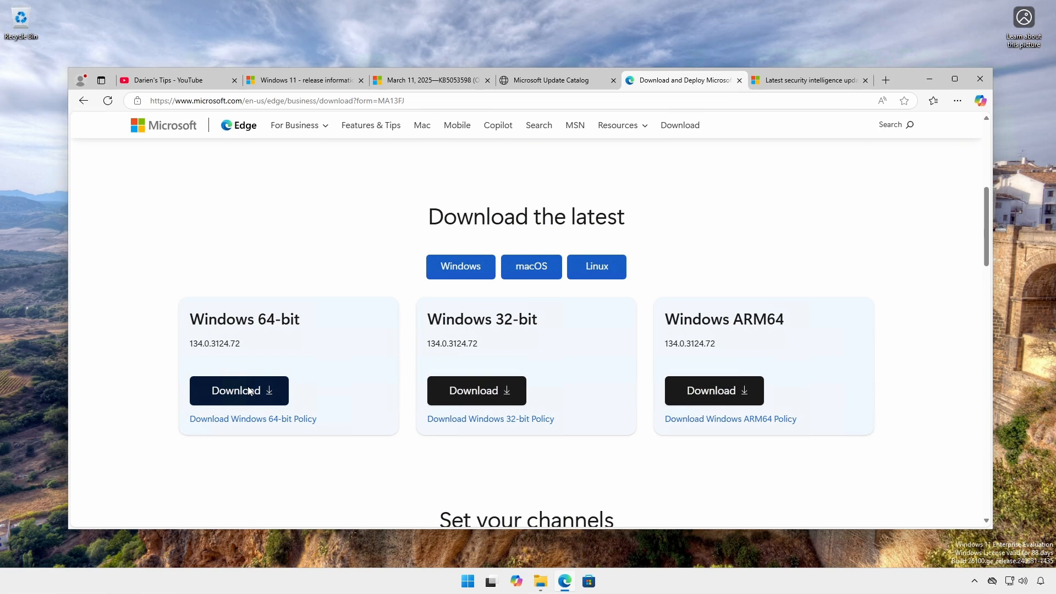
left_click(238, 390)
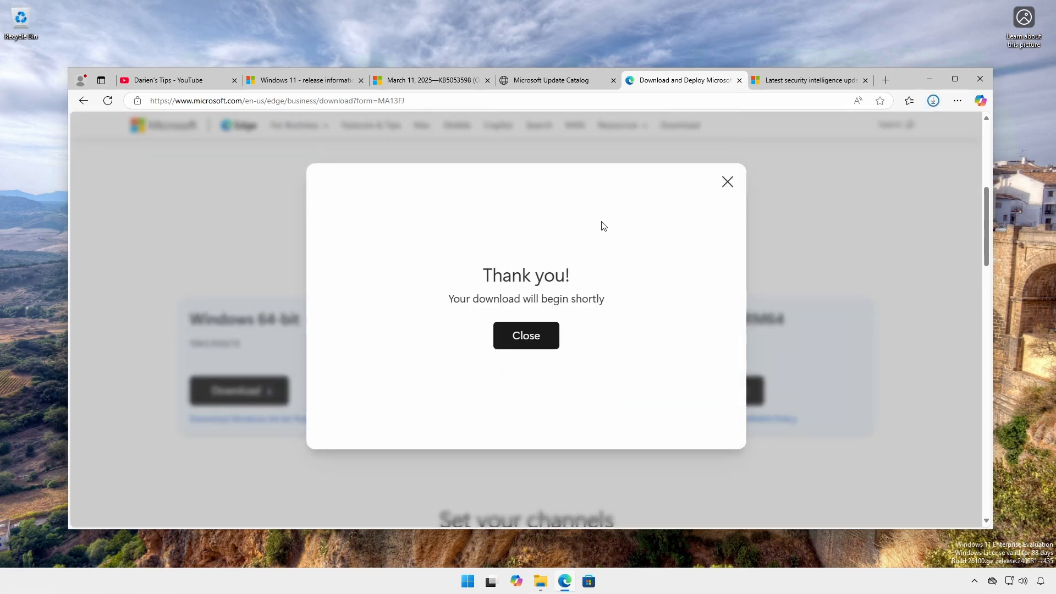
left_click(526, 336)
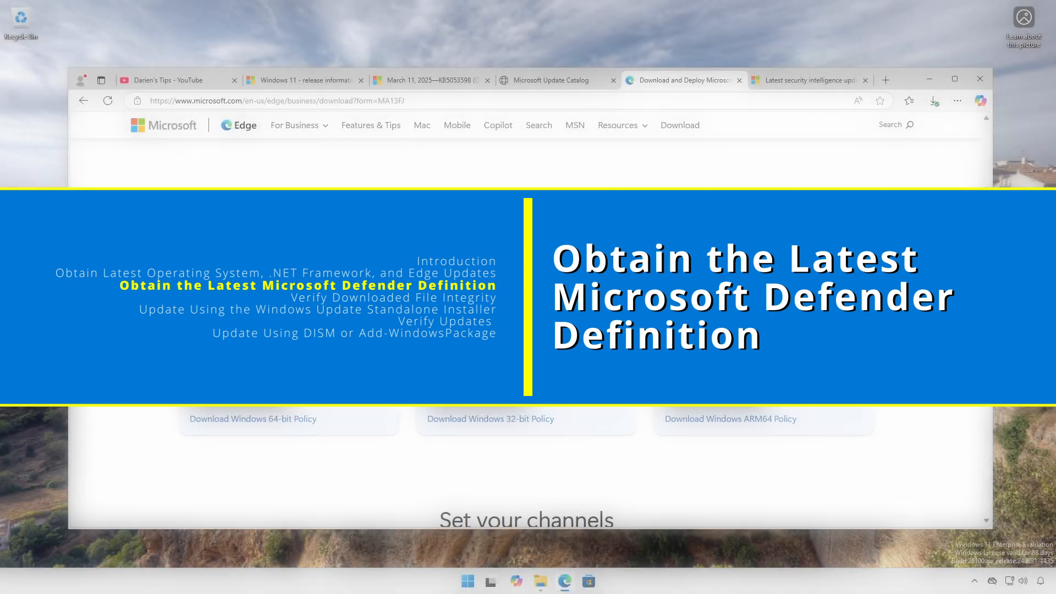
Scroll the Defender updates page to version 1.425.59.0 and its manual download table
left_click(808, 81)
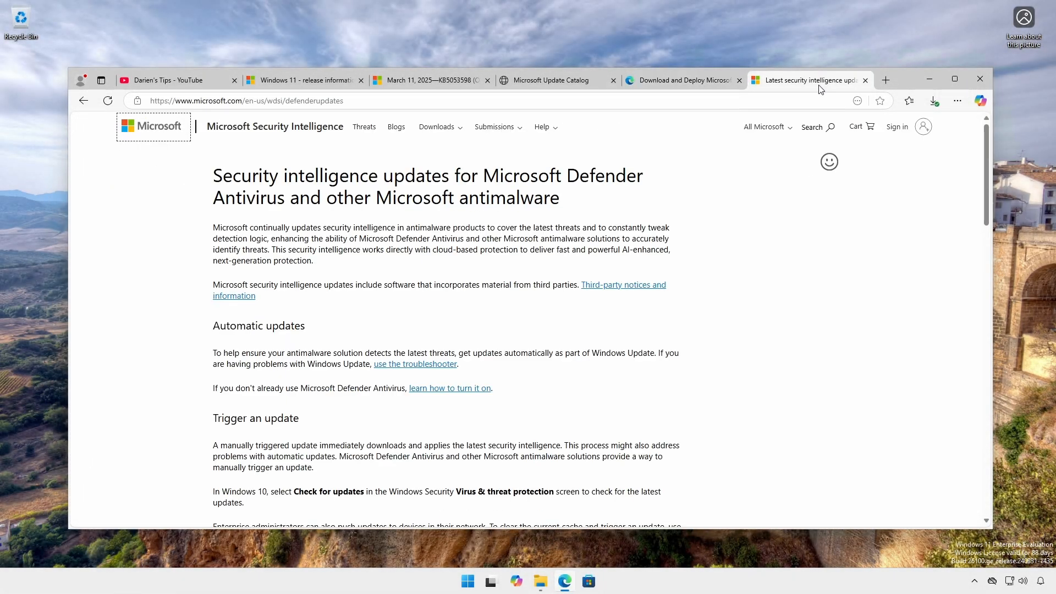
mouse_move(591, 265)
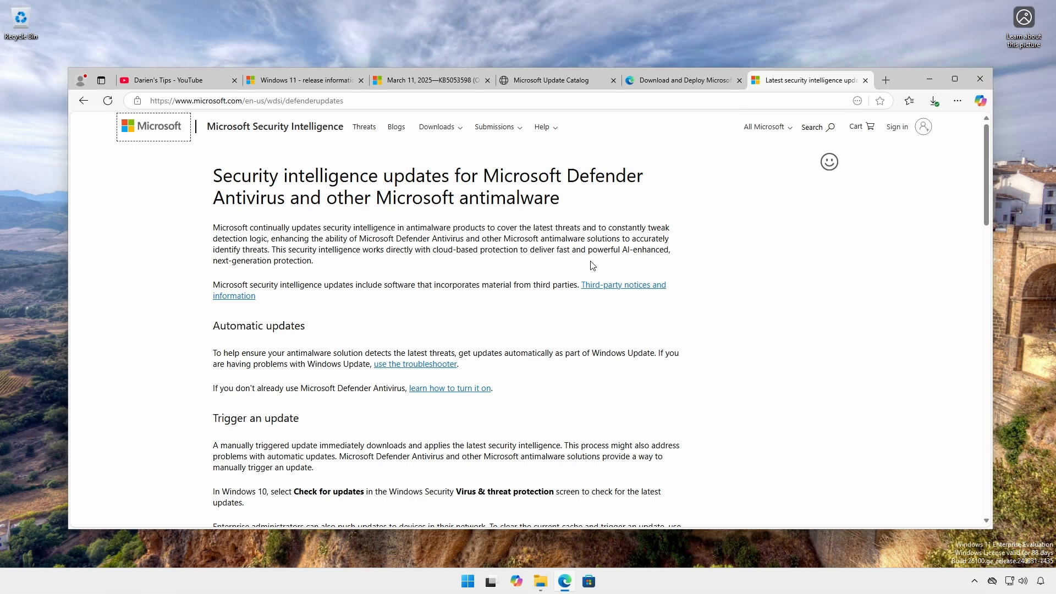
scroll("down", 3)
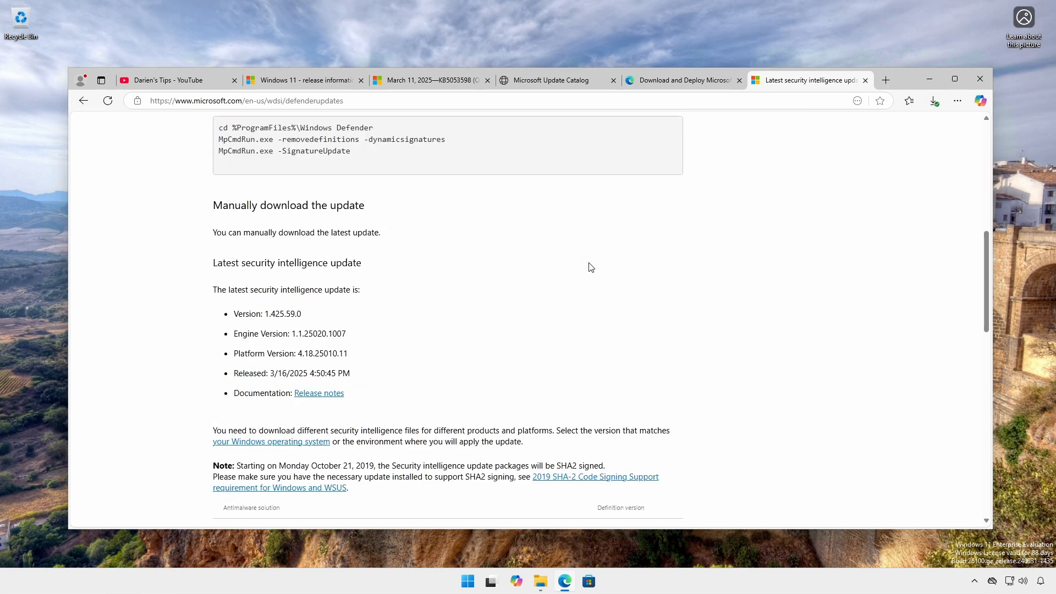
scroll("down", 3)
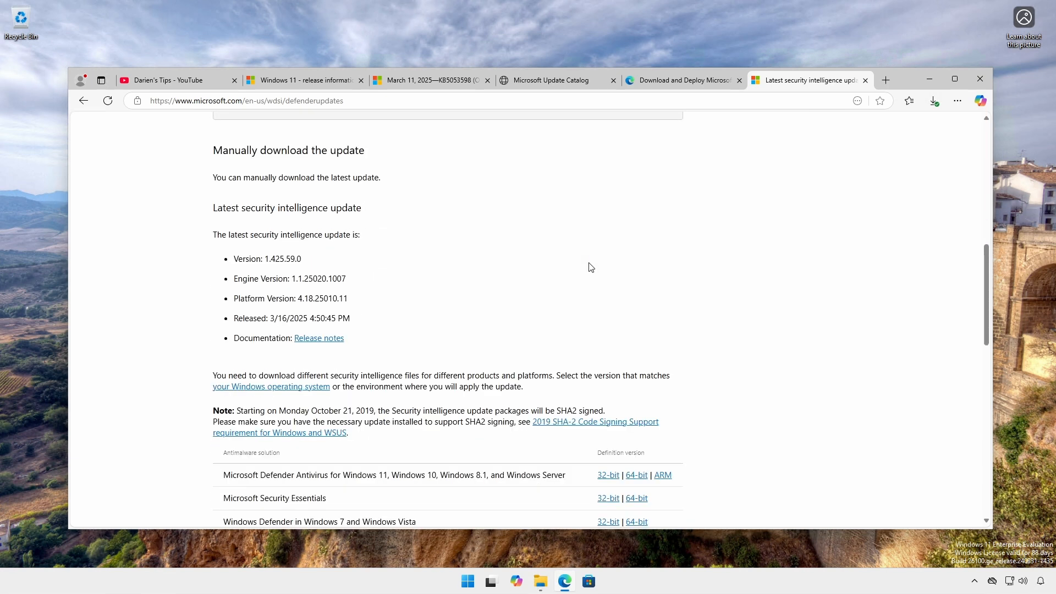
mouse_move(591, 339)
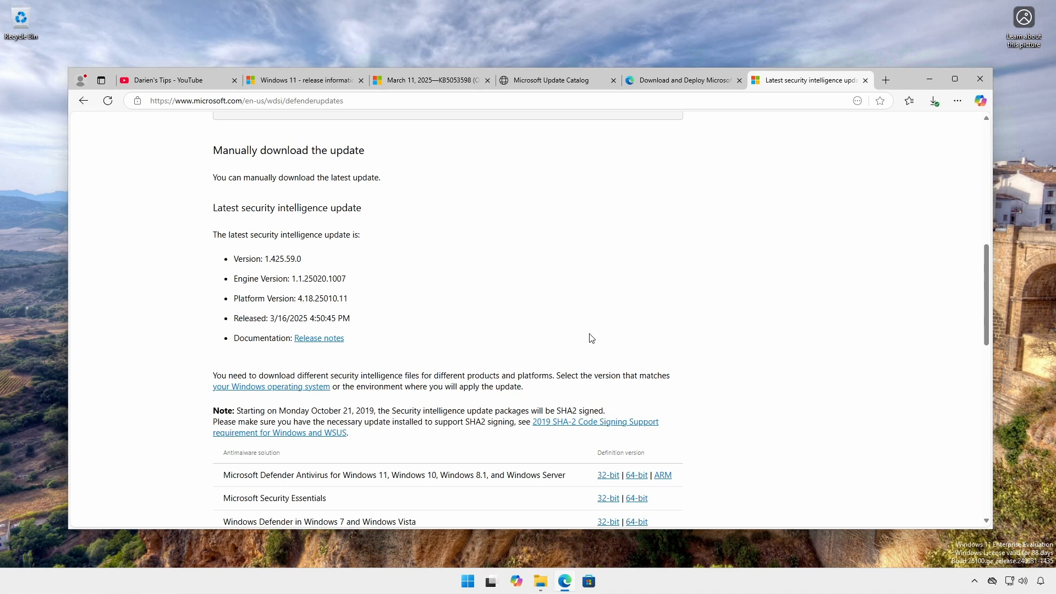
mouse_move(636, 474)
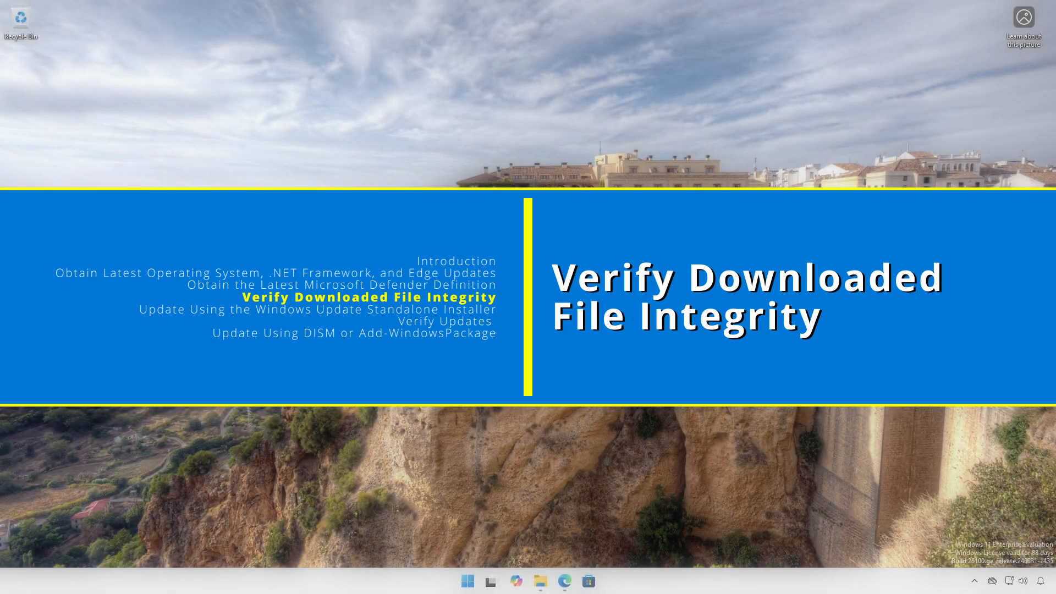
Open the Downloads folder in File Explorer and bring up its context menu
left_click(540, 581)
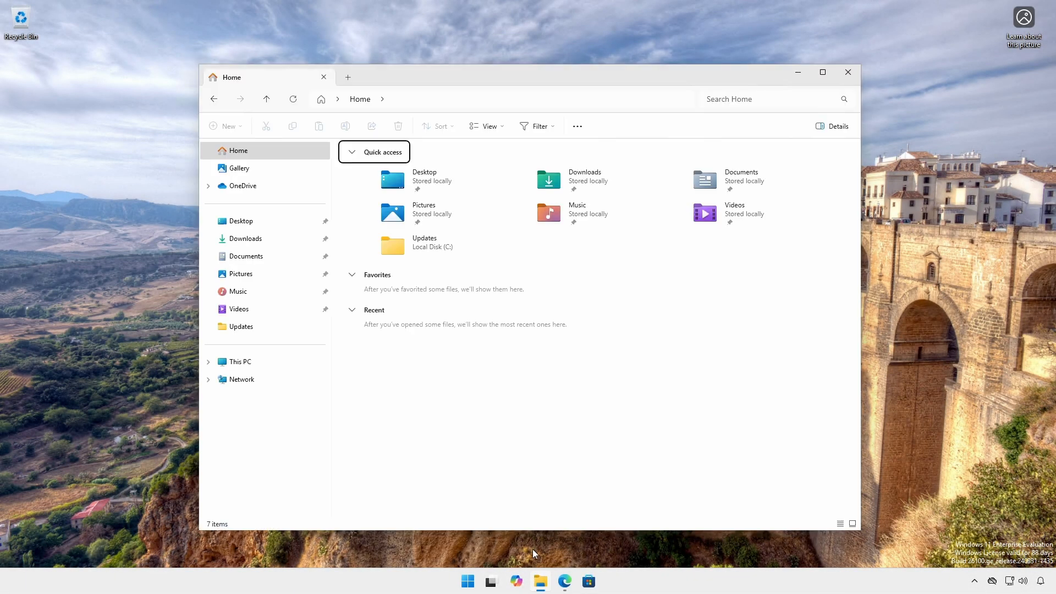
mouse_move(380, 392)
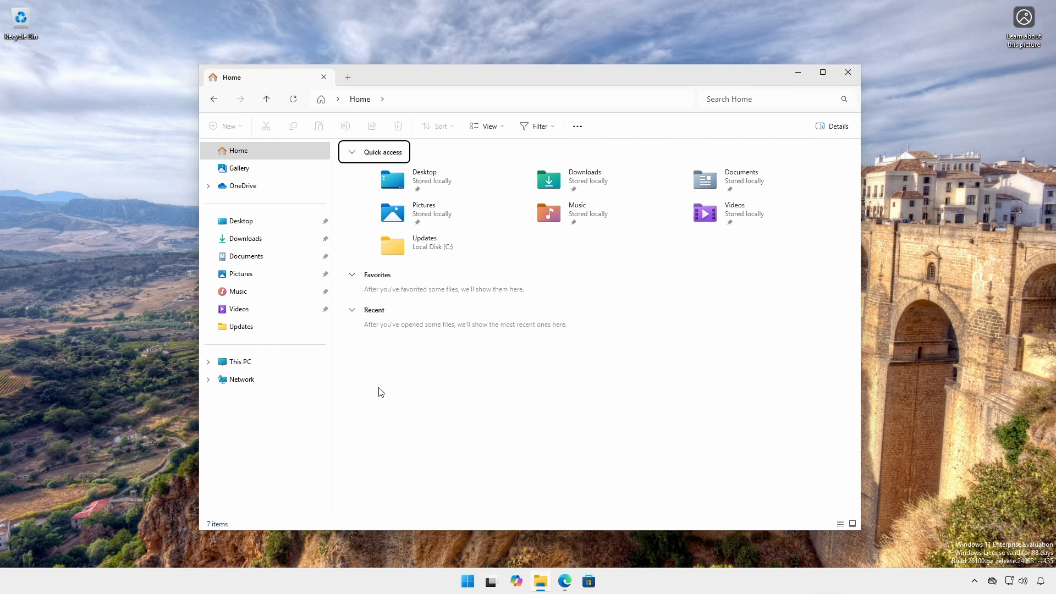
left_click(245, 238)
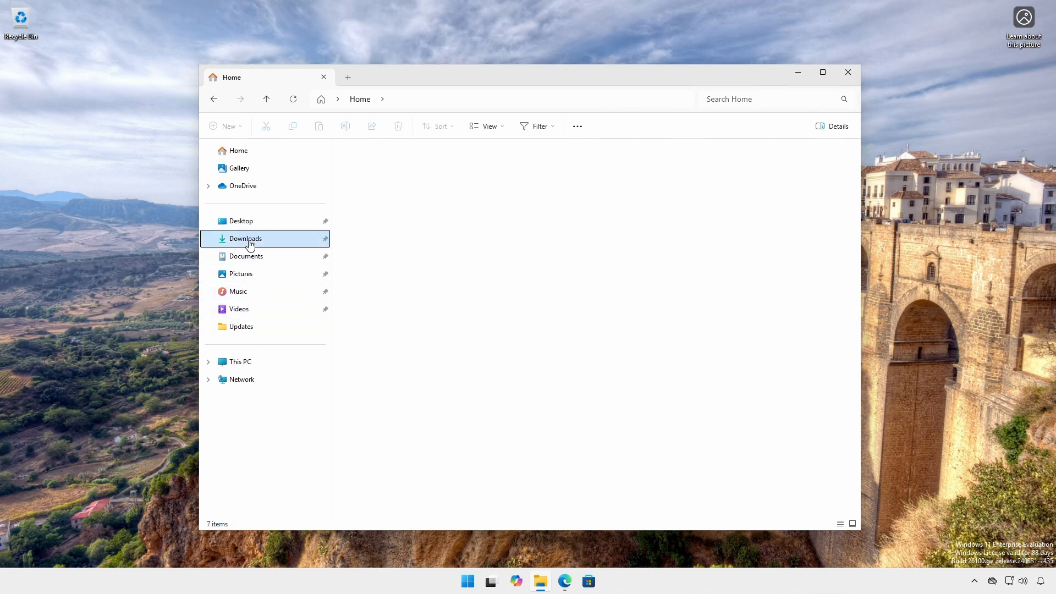
left_click(245, 238)
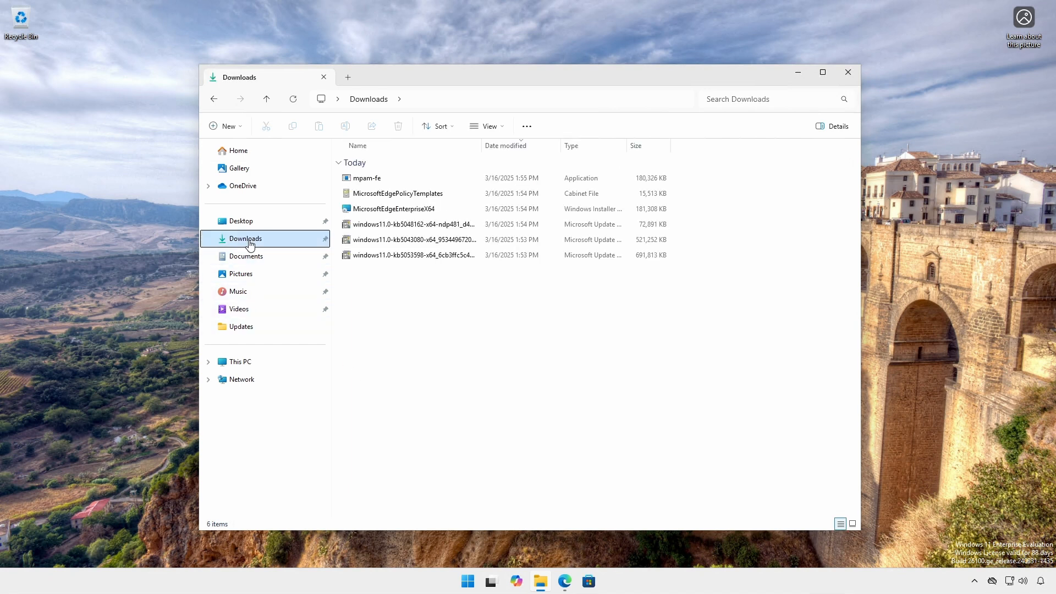
right_click(420, 320)
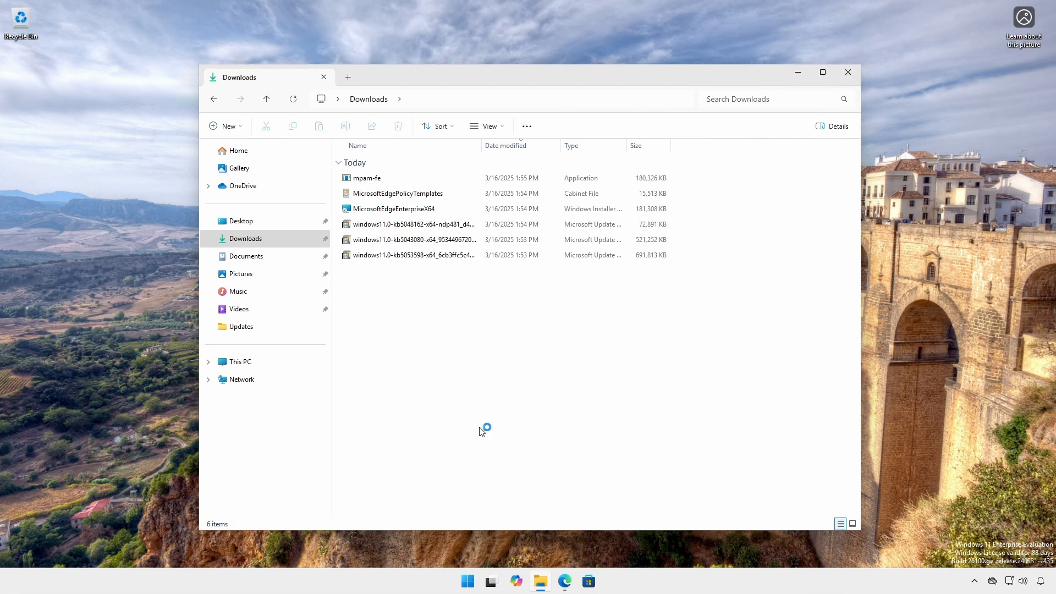
Show SHA1 hashes of the .msu and .msi files and mpam-fe.exe version 1.425.63.0
left_click(600, 582)
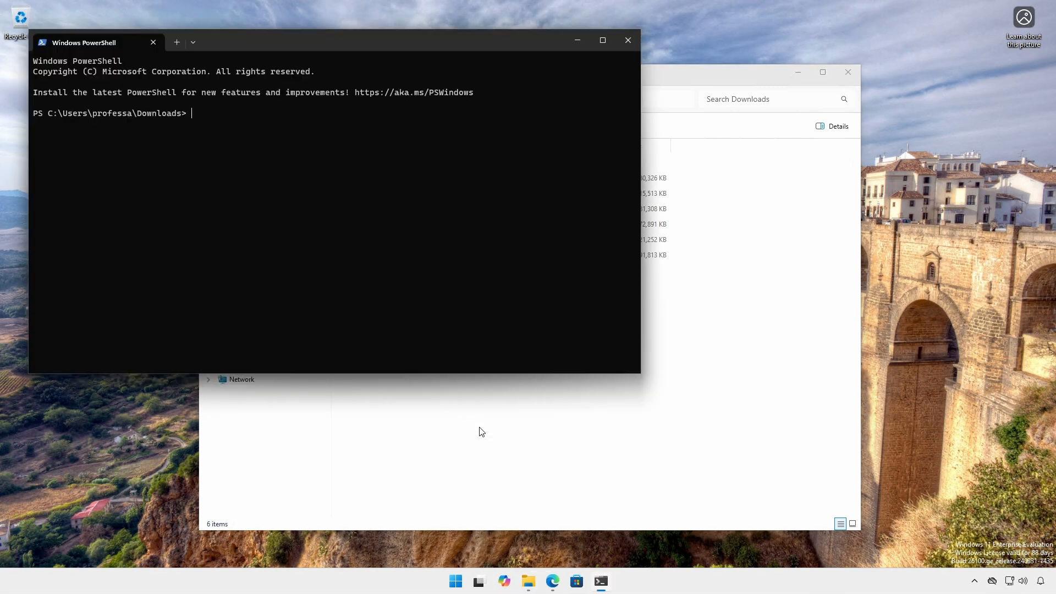
type("Get-FileHash *.msu -Algorithm SHA1 | FL")
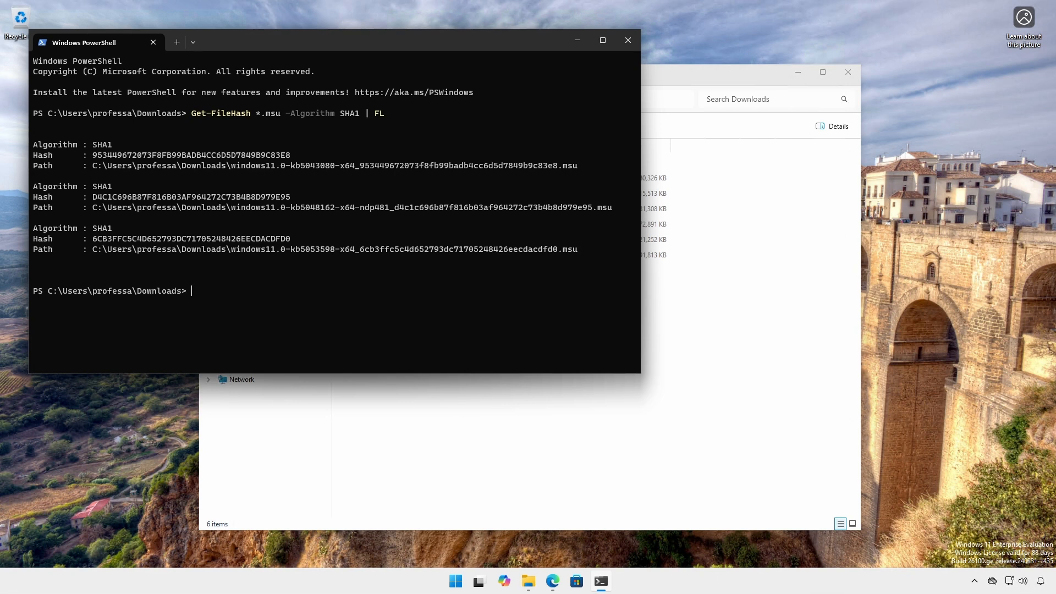
type("Get-ItemProperty mpam-fe.exe | FL")
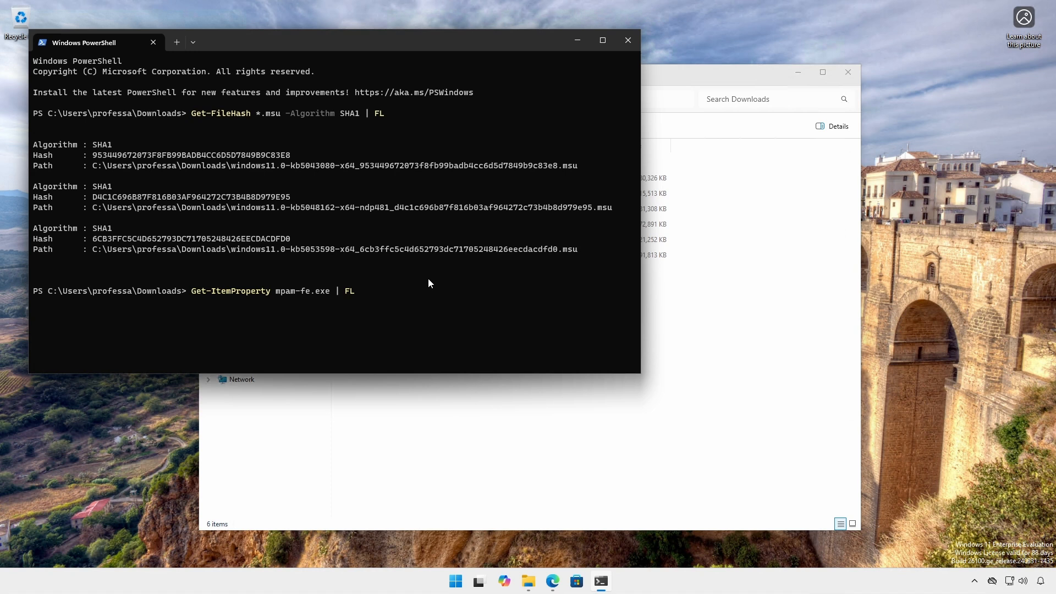
key("Return")
type("Get-FileHash *.msi -Algorithm SHA1 | FL")
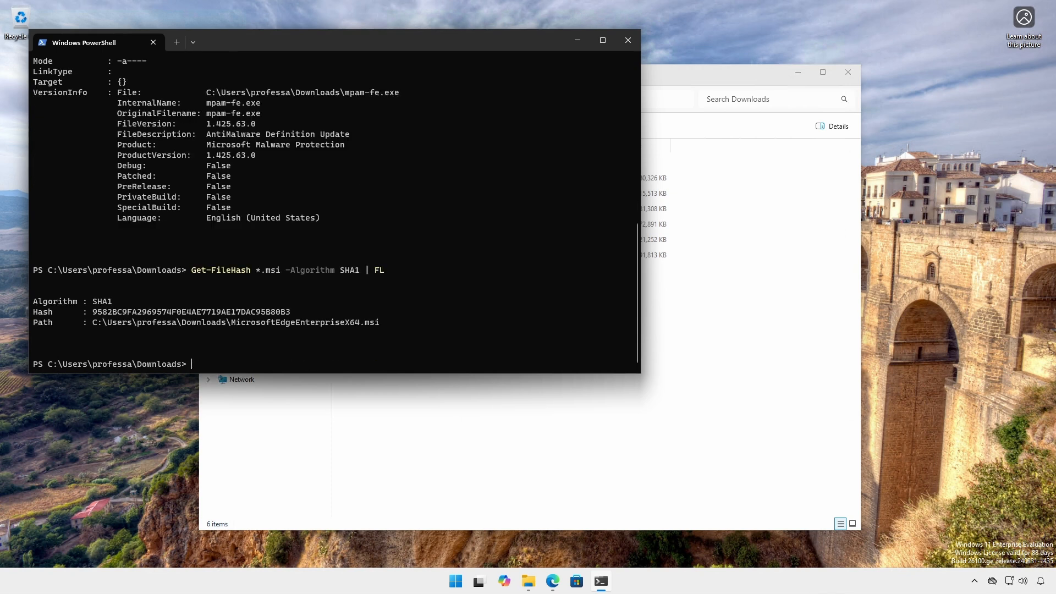
type("Get-ItemProperty *.msi | FL")
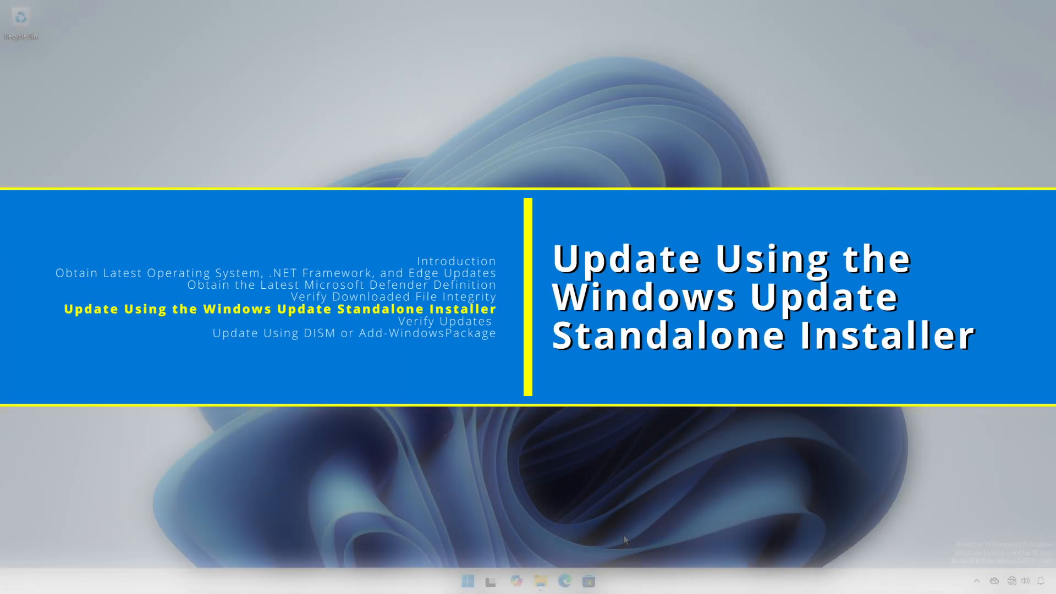
left_click(540, 581)
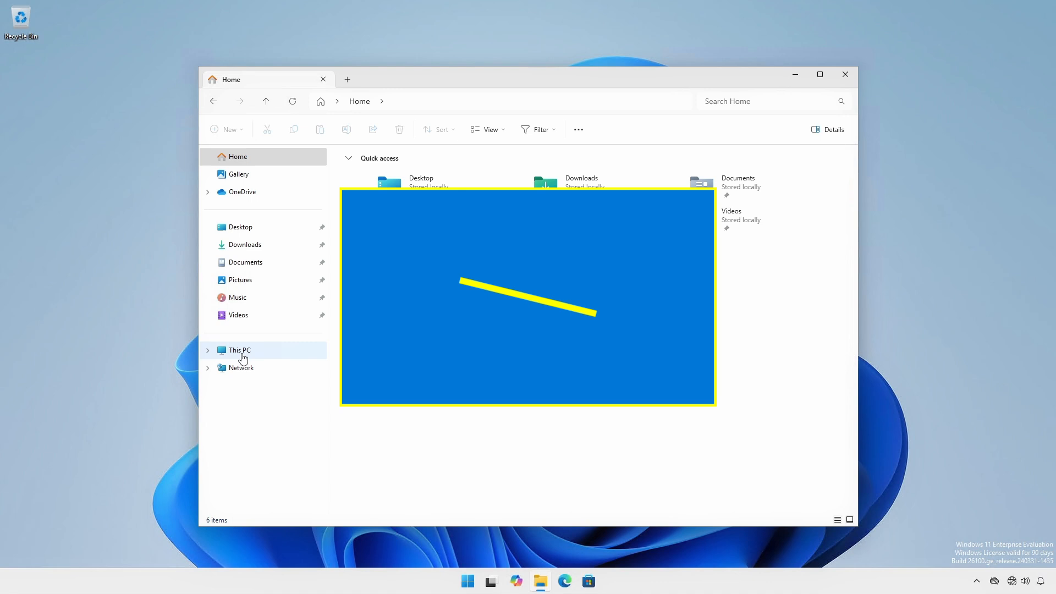
Create a C:\Updates folder and paste all six downloaded files into it
left_click(239, 350)
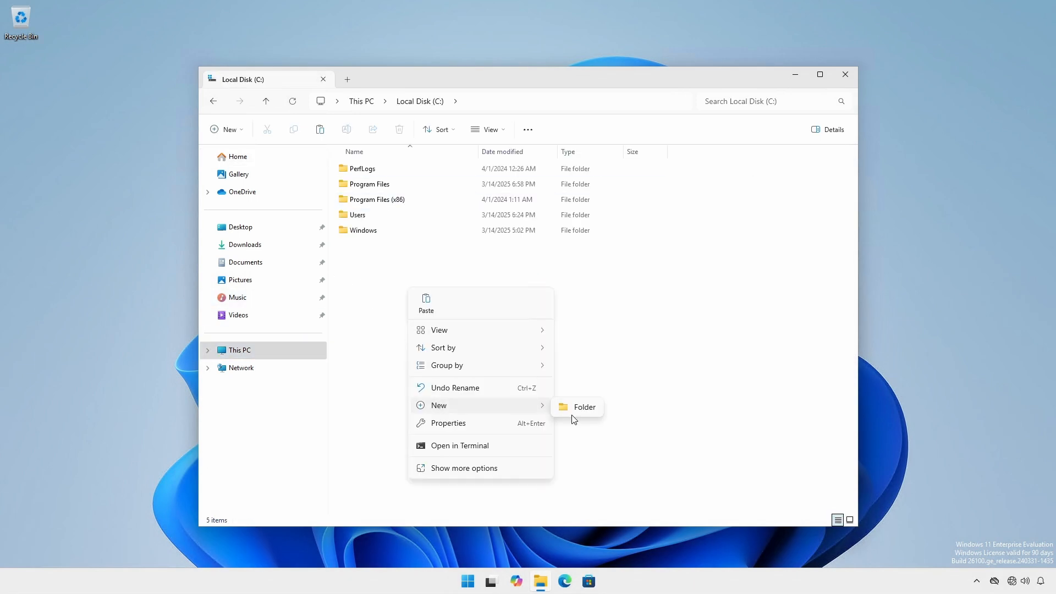
left_click(584, 407)
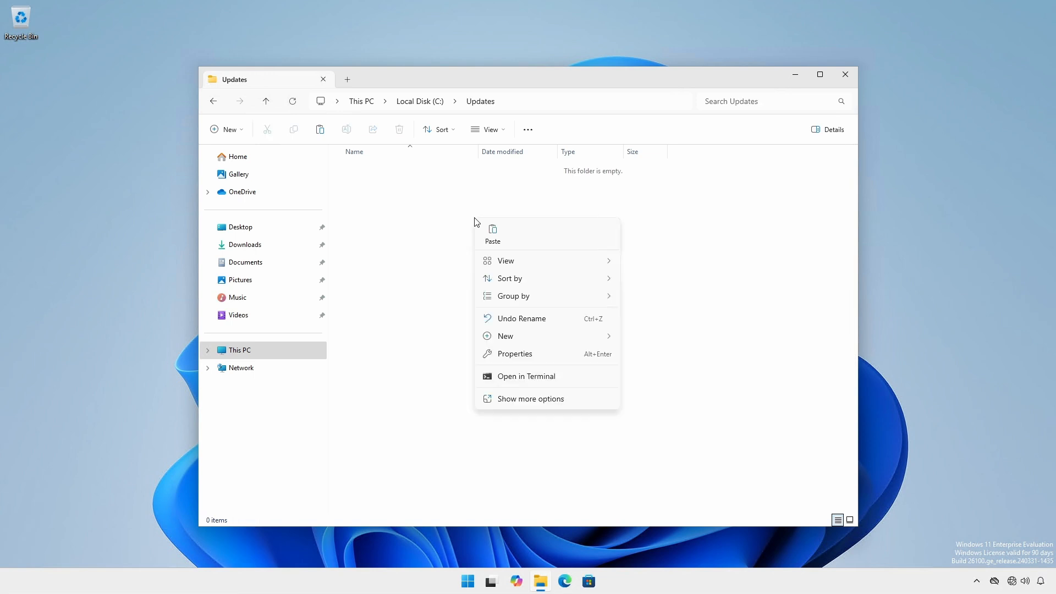
left_click(493, 232)
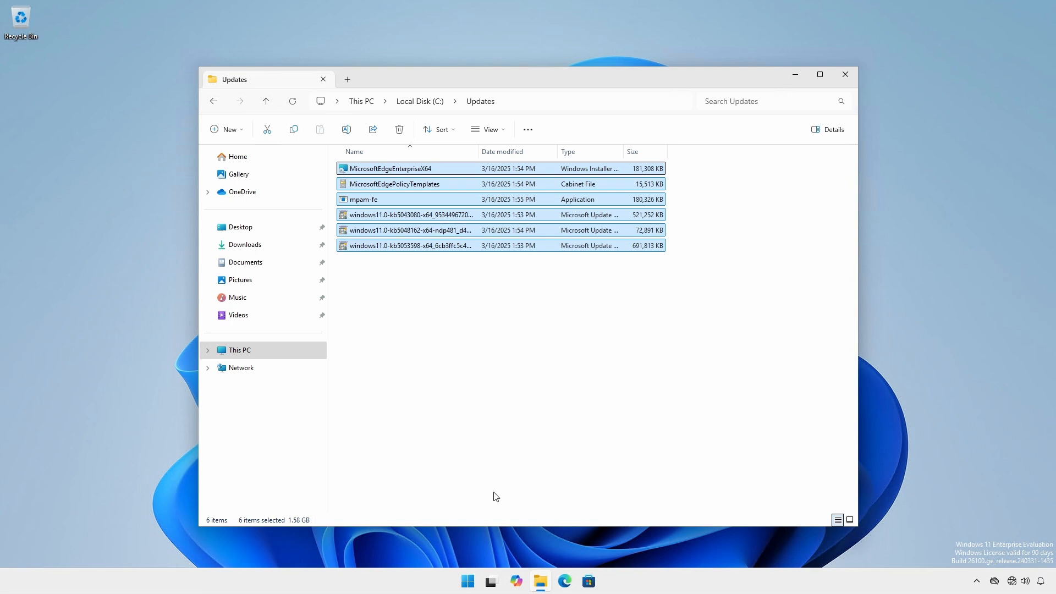
Open Terminal (Admin) to define the doUpdateAndRestartUsingWUSALoop function
right_click(467, 581)
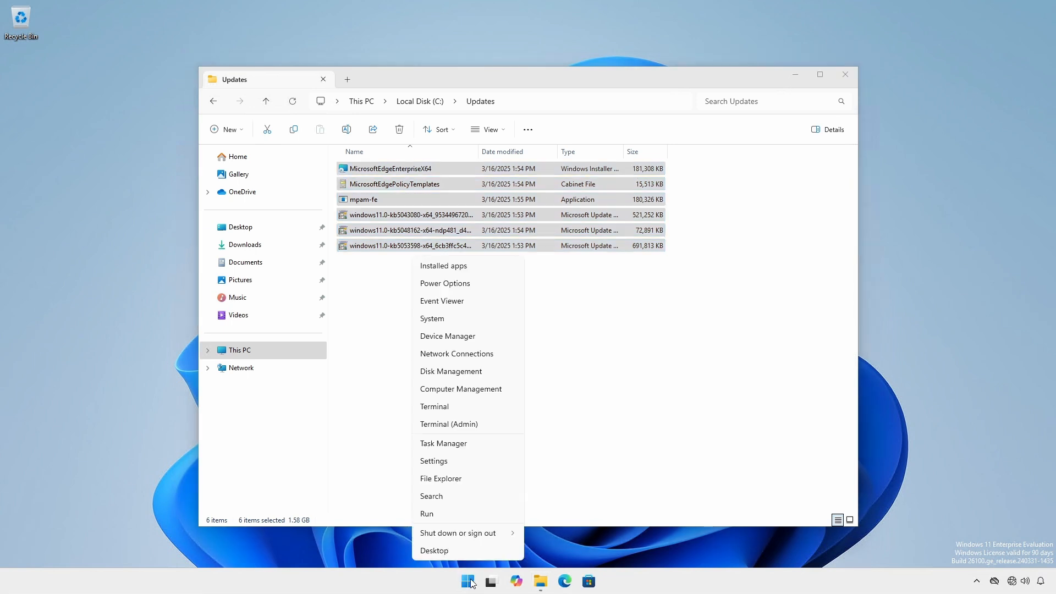
left_click(449, 424)
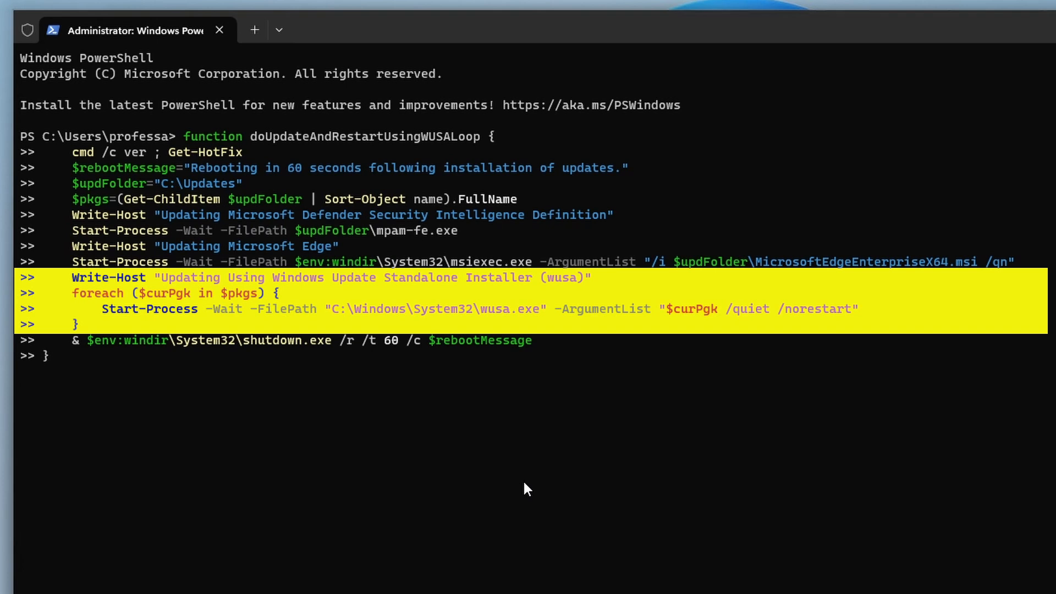
Finish and run doUpdateAndRestartUsingWUSALoop, then dismiss the 60-second sign-out notice
left_click(48, 356)
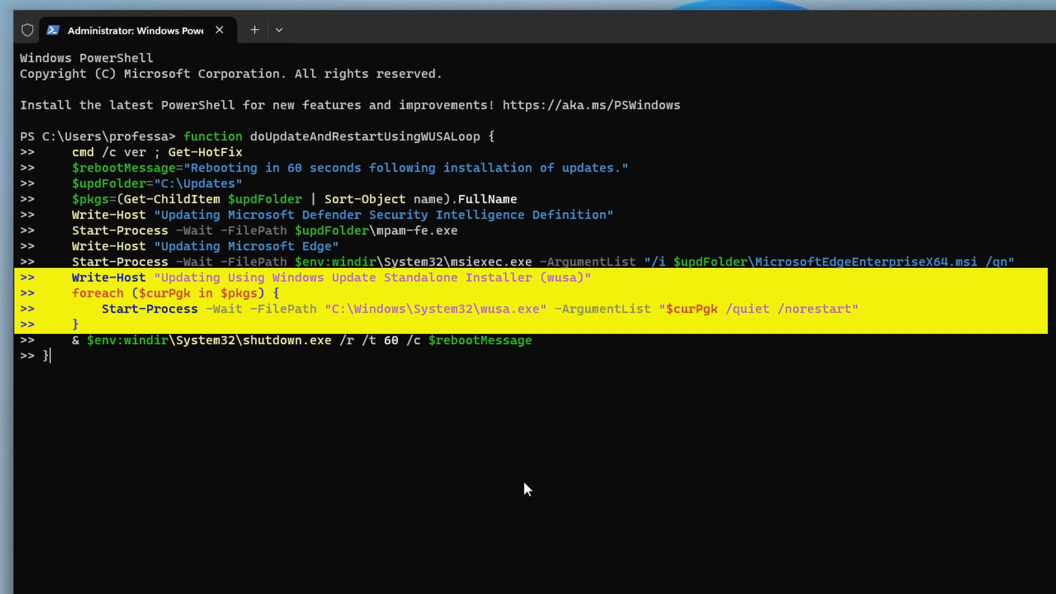
mouse_move(519, 505)
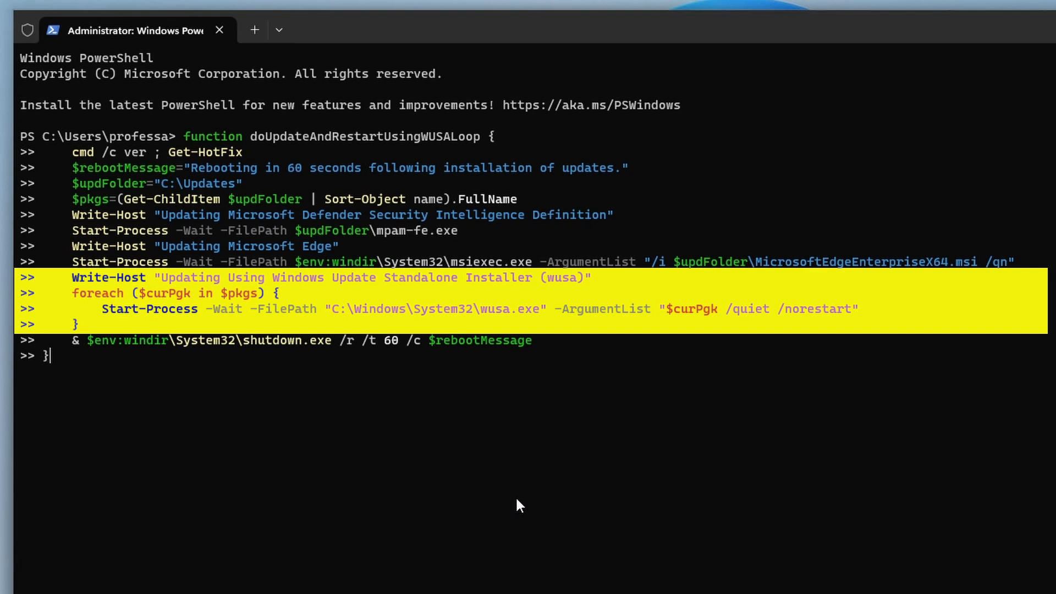
key("Return")
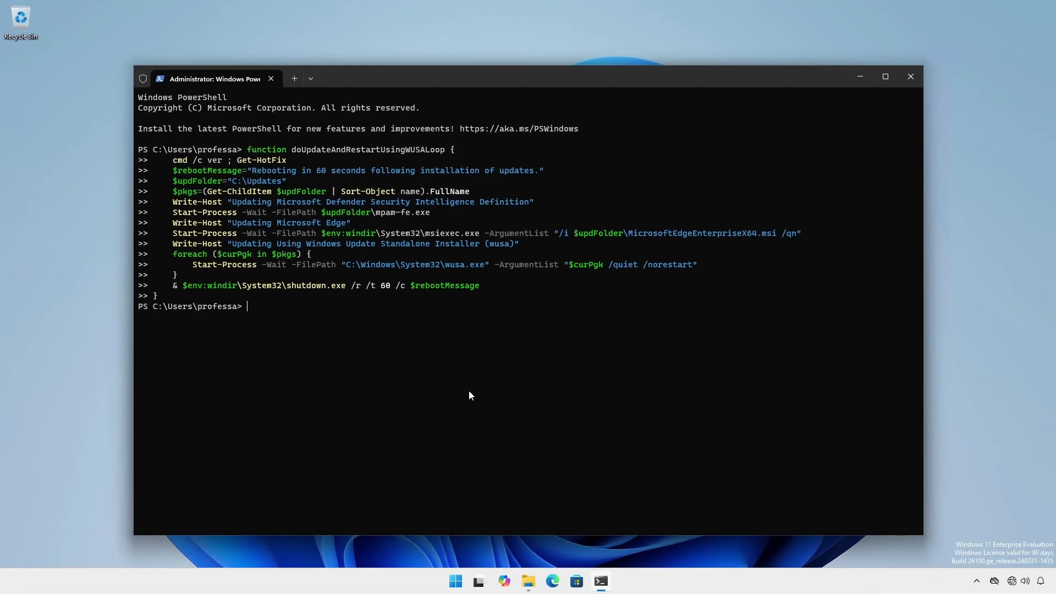
type("doup")
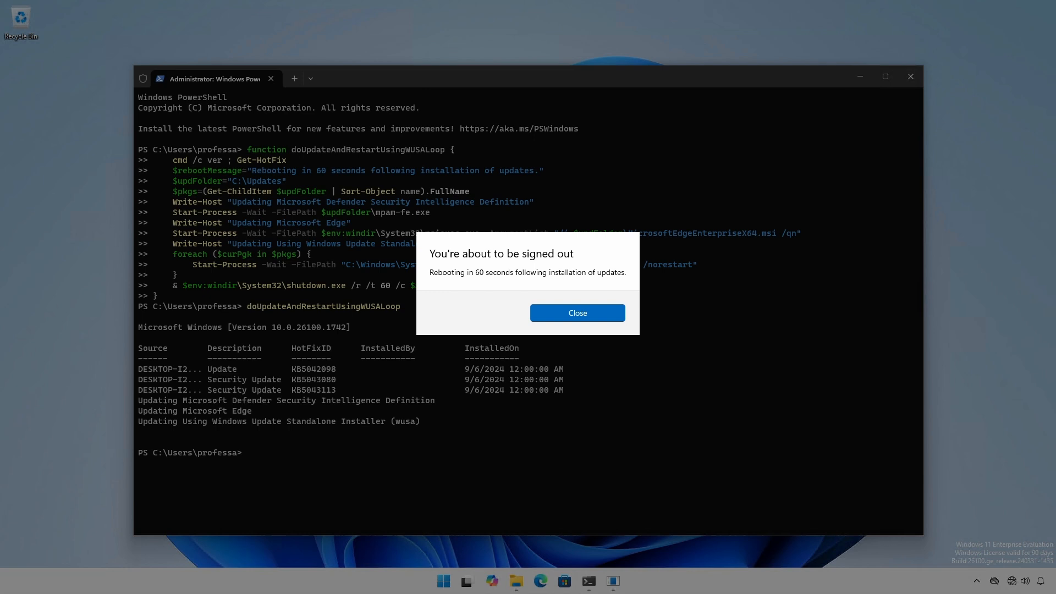
left_click(577, 312)
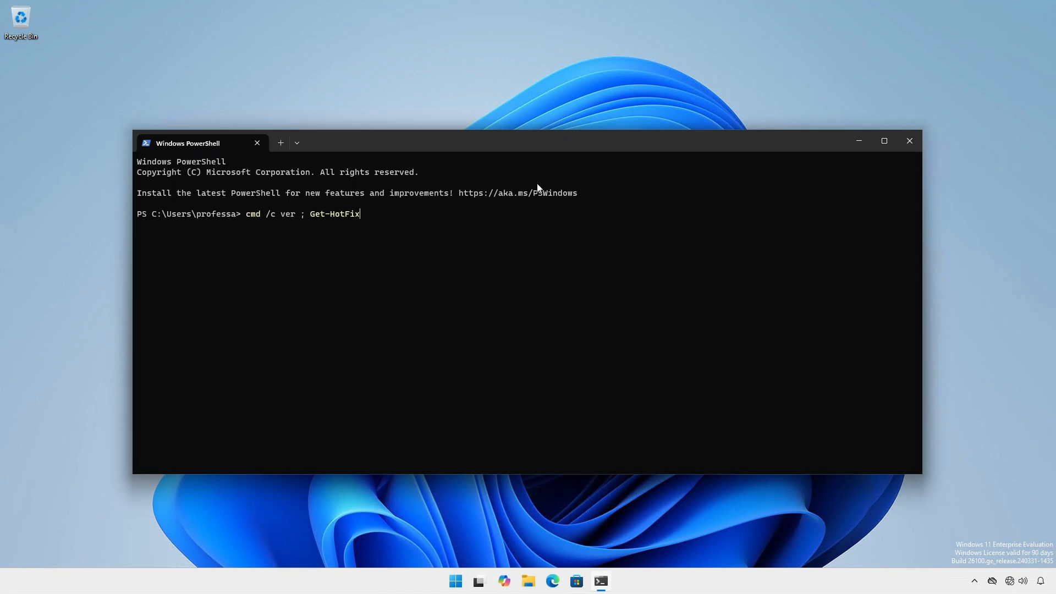
Run cmd /c ver ; Get-HotFix to confirm build 10.0.26100.3476 with KB5053598 and KB5048162
key("Return")
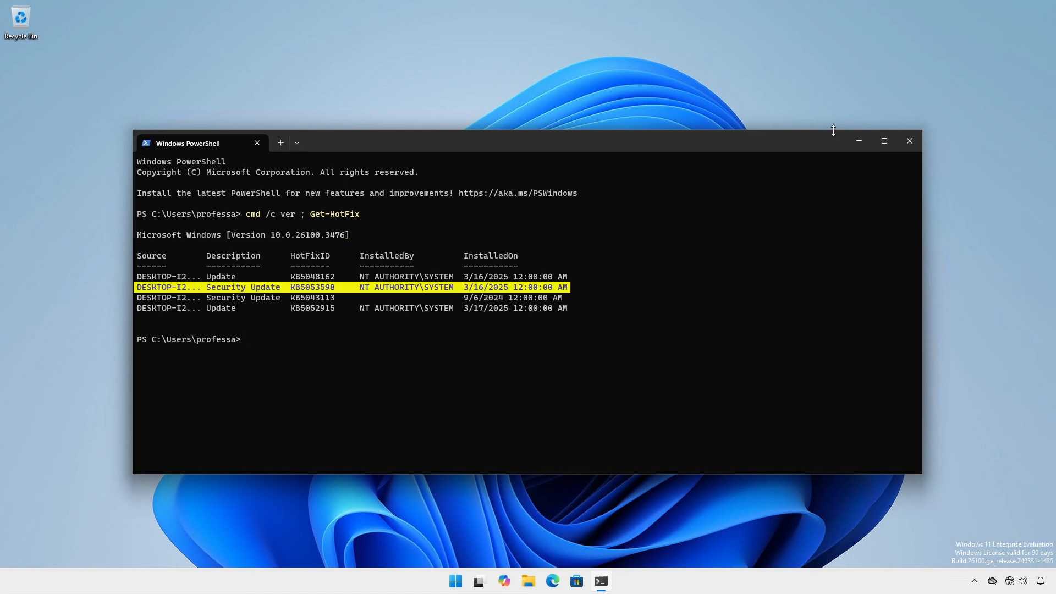
right_click(456, 581)
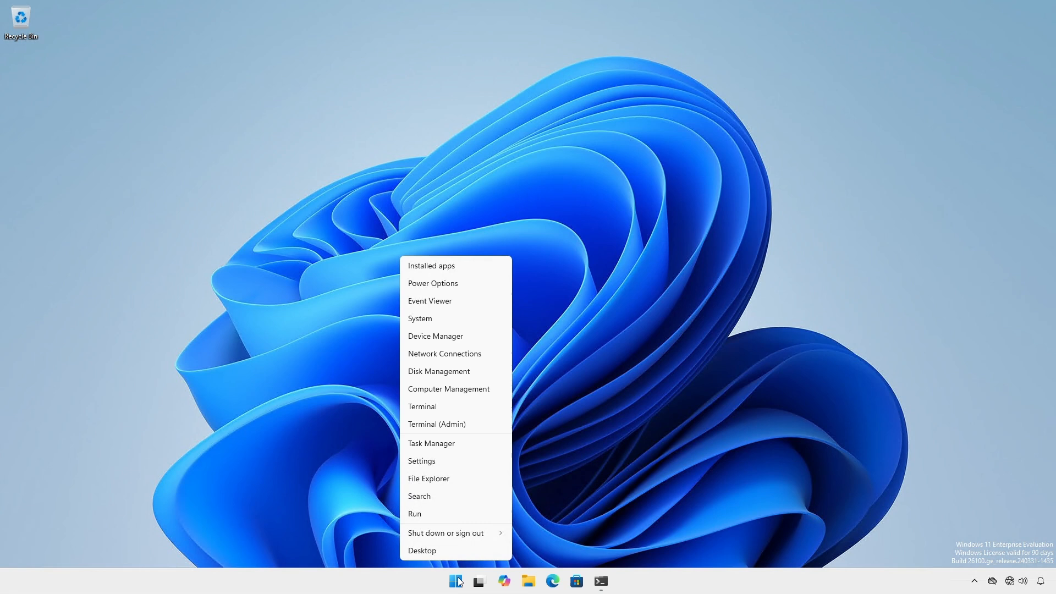
mouse_move(445, 324)
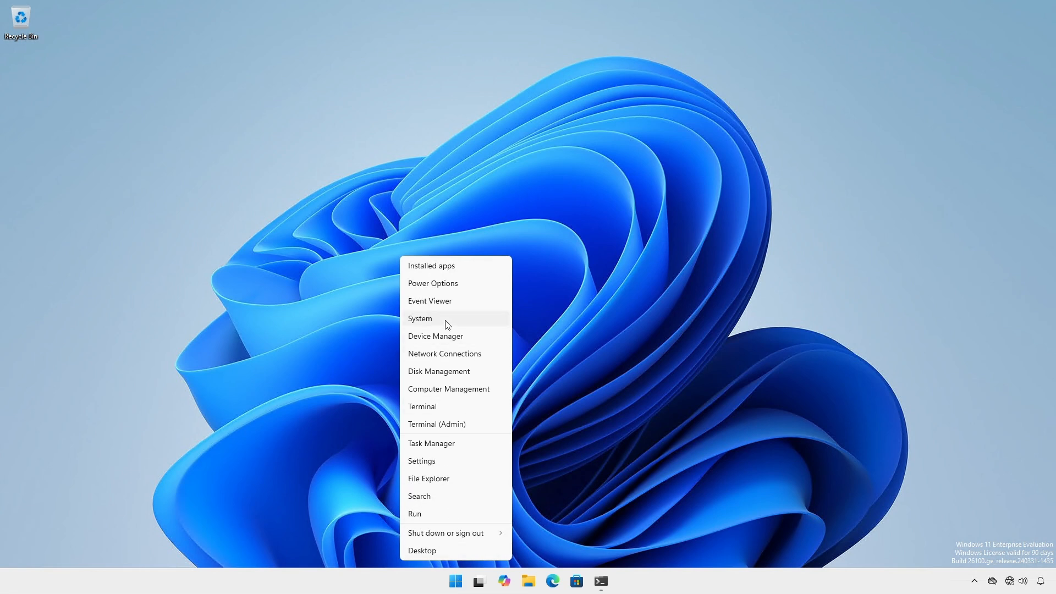
Note OS build 26100.3476 in About, then search Installed apps for Edge 134.0.3124.72
left_click(420, 318)
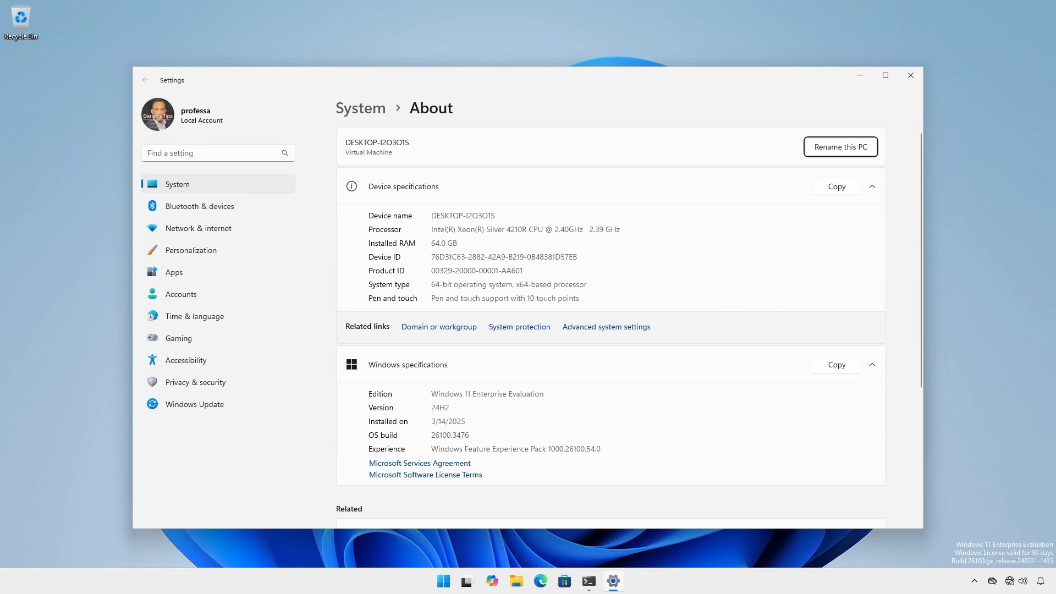
mouse_move(180, 277)
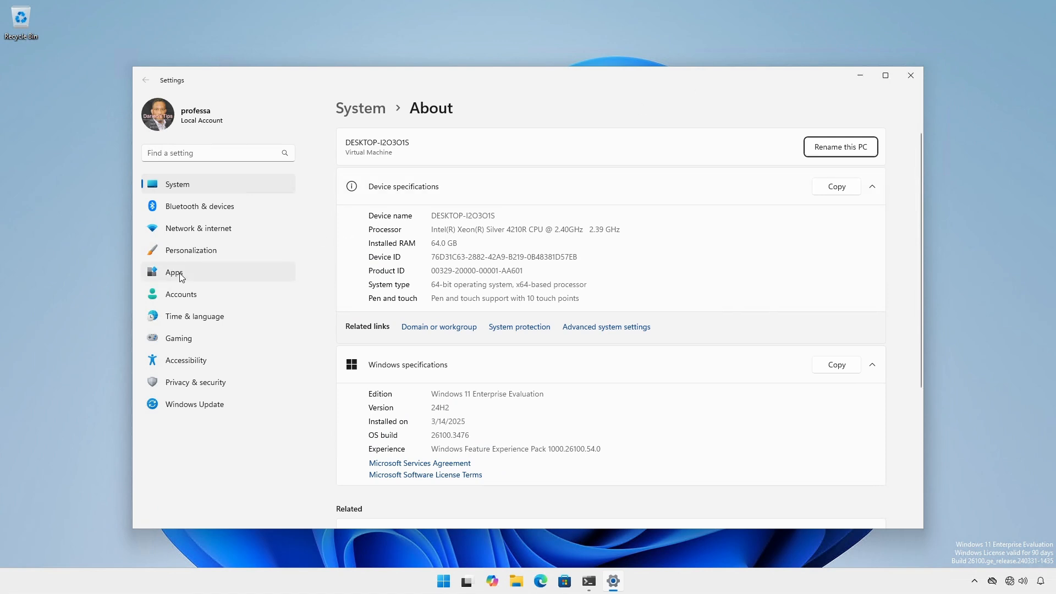
left_click(174, 273)
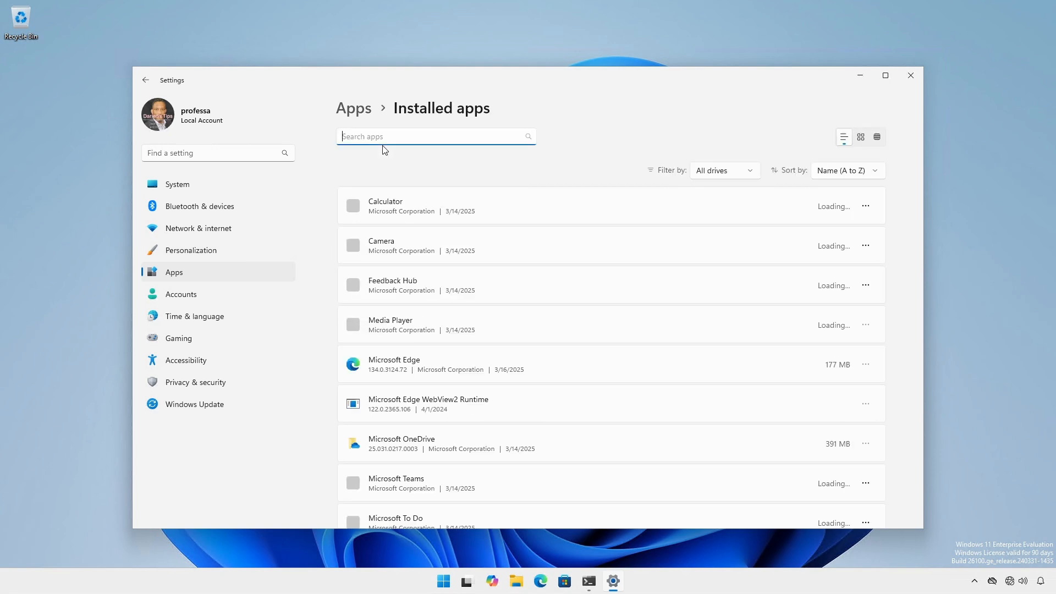
type("edge")
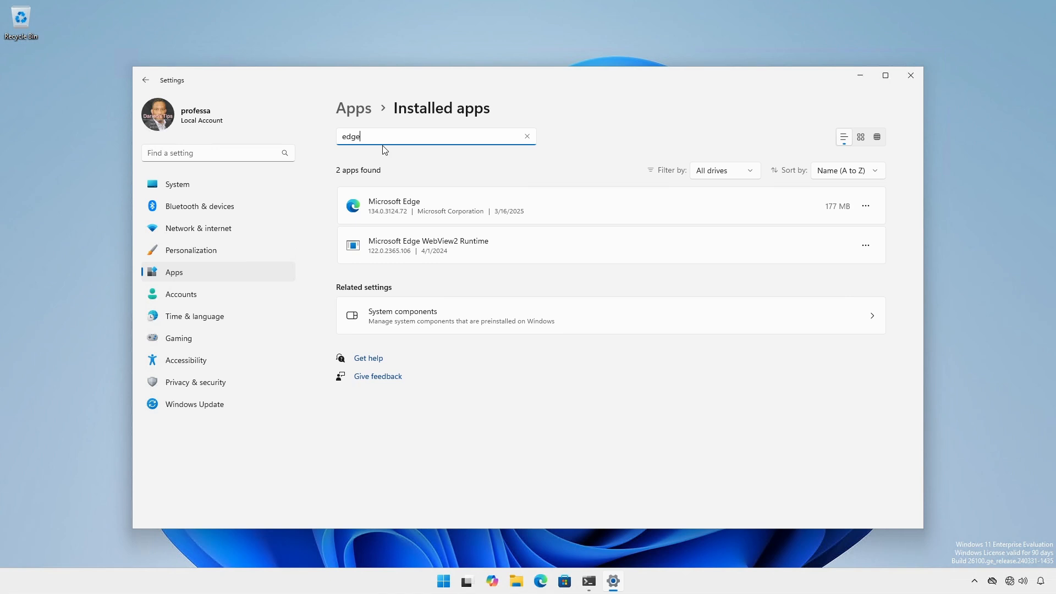
mouse_move(375, 162)
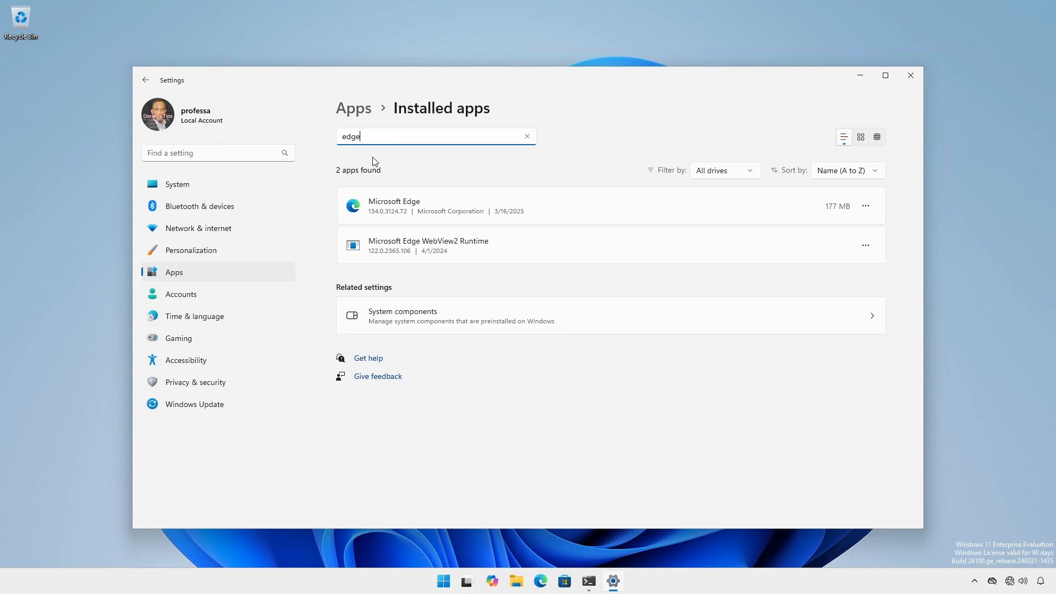
left_click(195, 382)
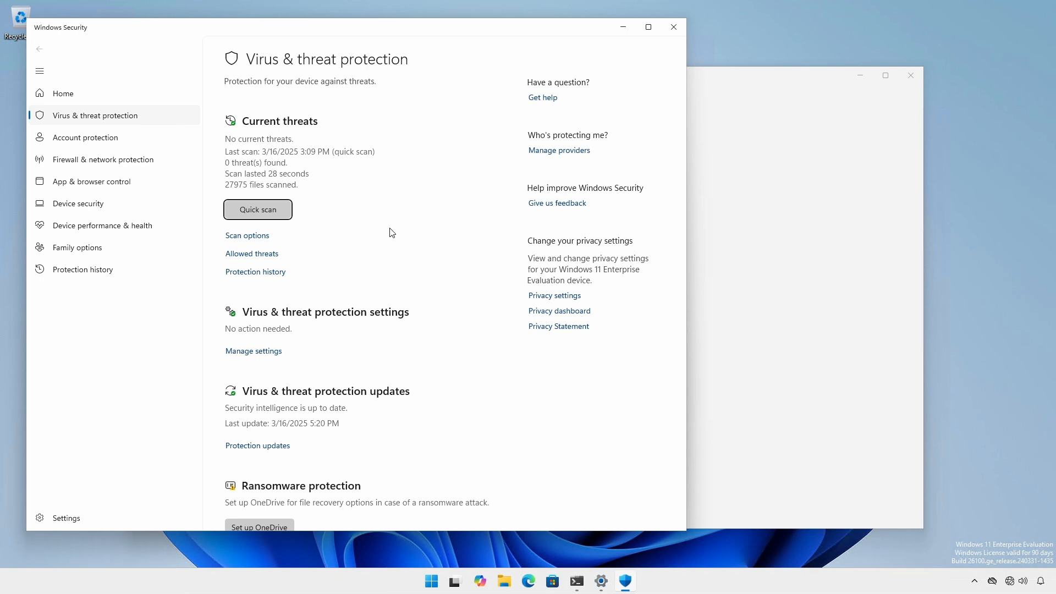
mouse_move(349, 244)
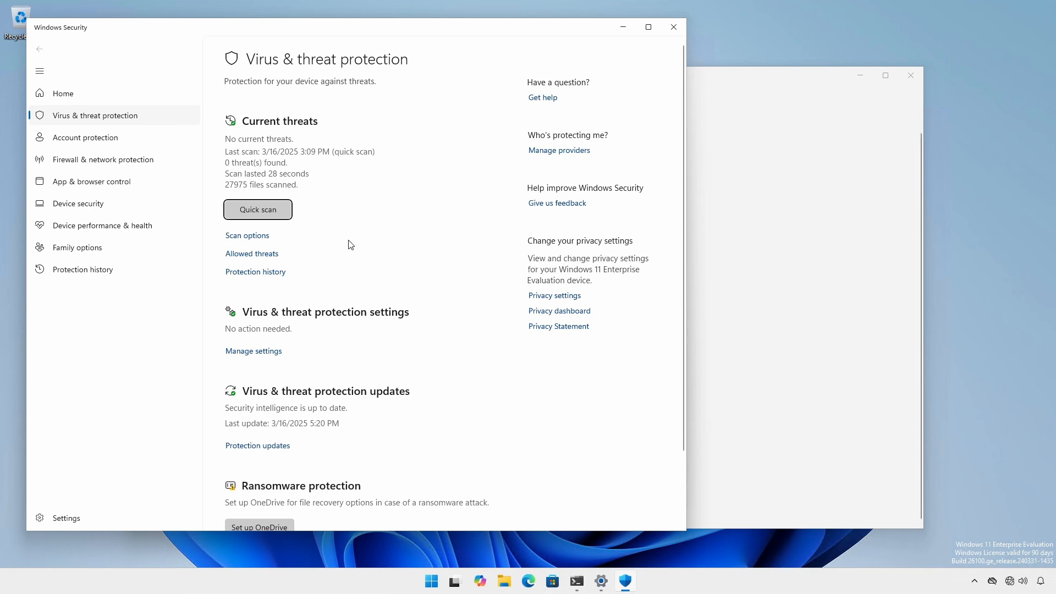
Close Windows Security and Settings after confirming security intelligence is up to date
left_click(258, 445)
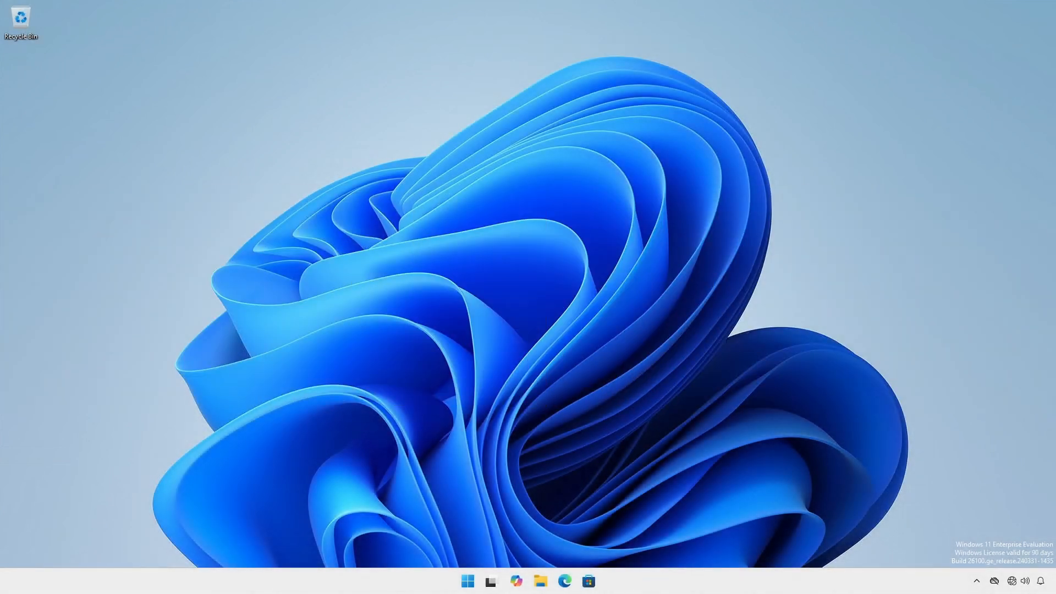
mouse_move(649, 529)
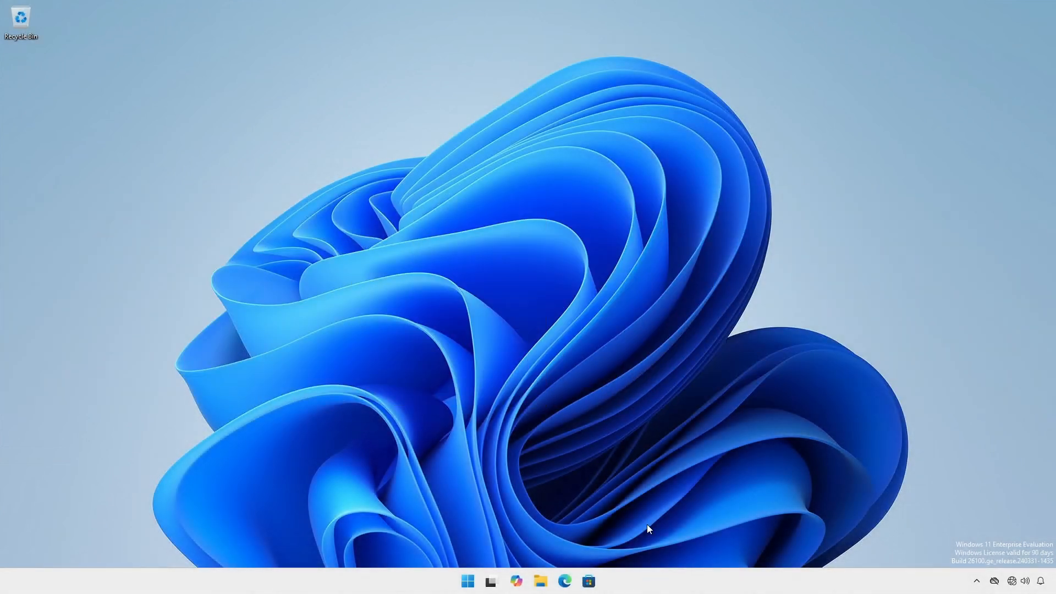
Launch Terminal (Admin) from the Start context menu and approve the UAC prompt
right_click(467, 581)
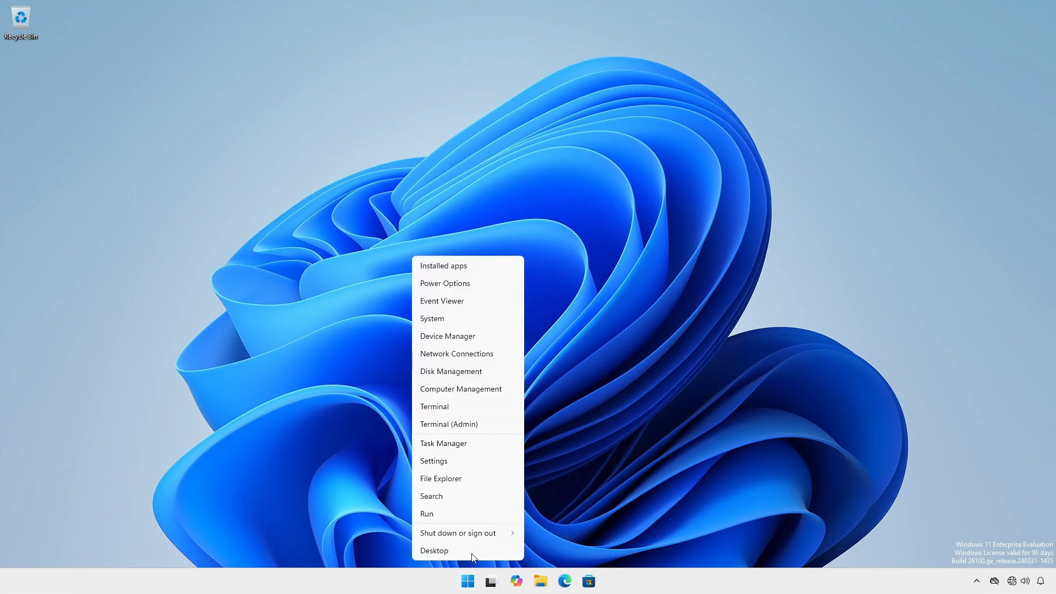
left_click(448, 423)
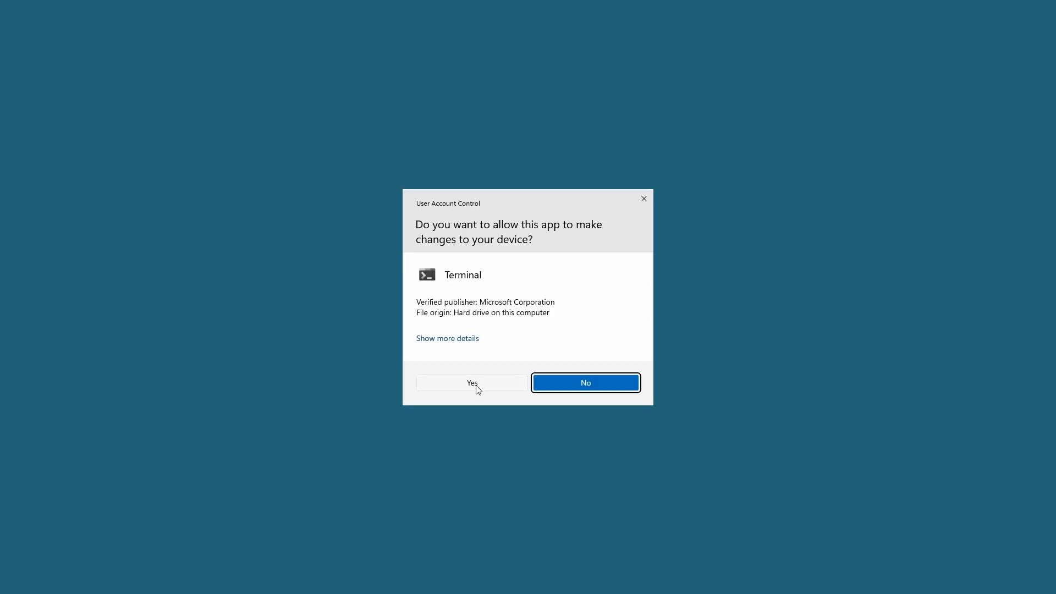
left_click(472, 383)
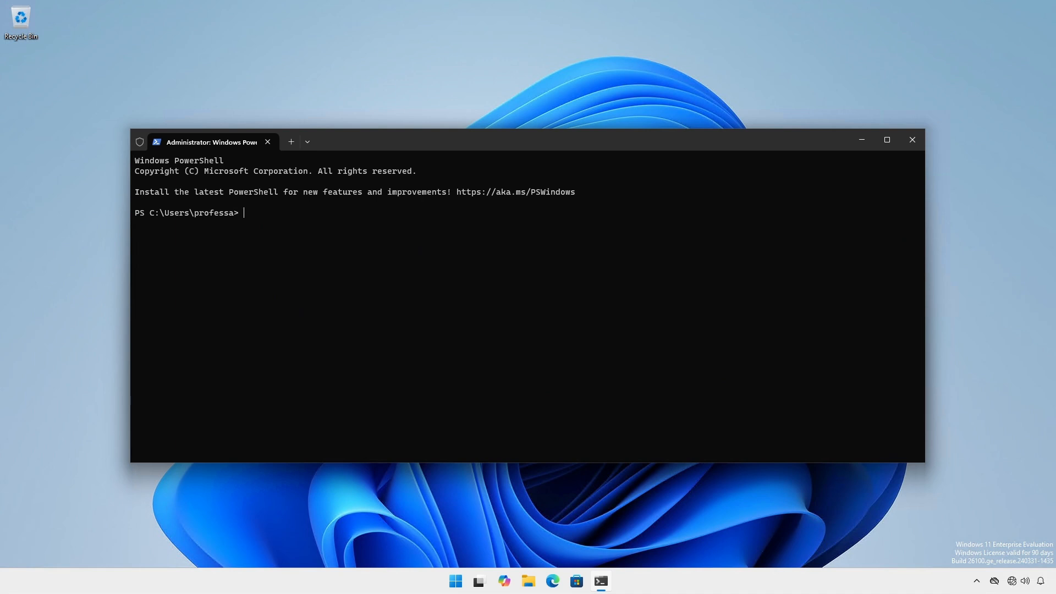
Paste and enter the doUpdateAndRestart function definition, then begin typing its name
type("function doUpdateAndRestart {")
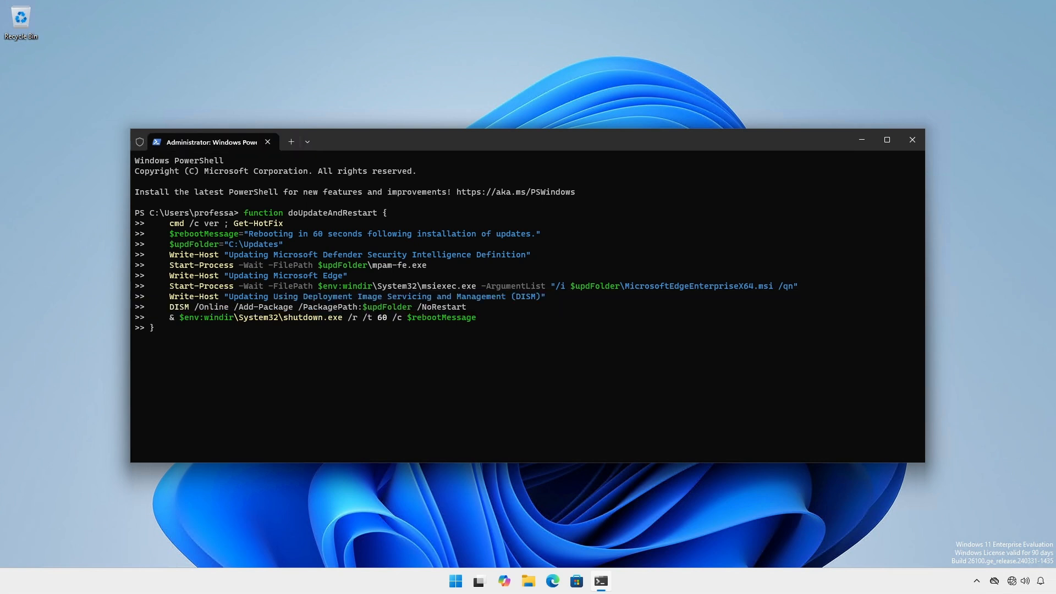
left_click(157, 328)
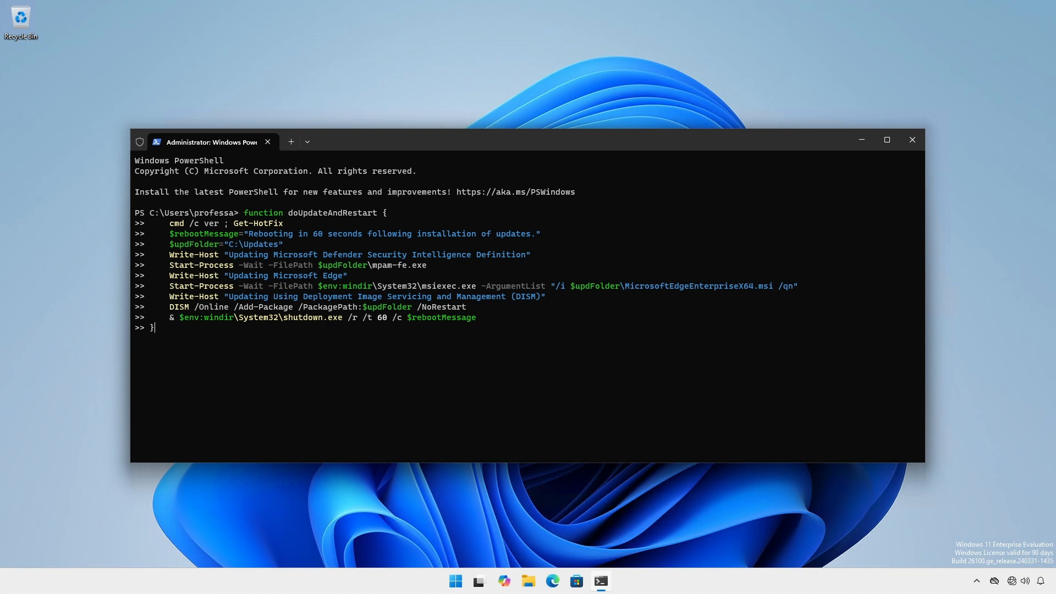
key("Return")
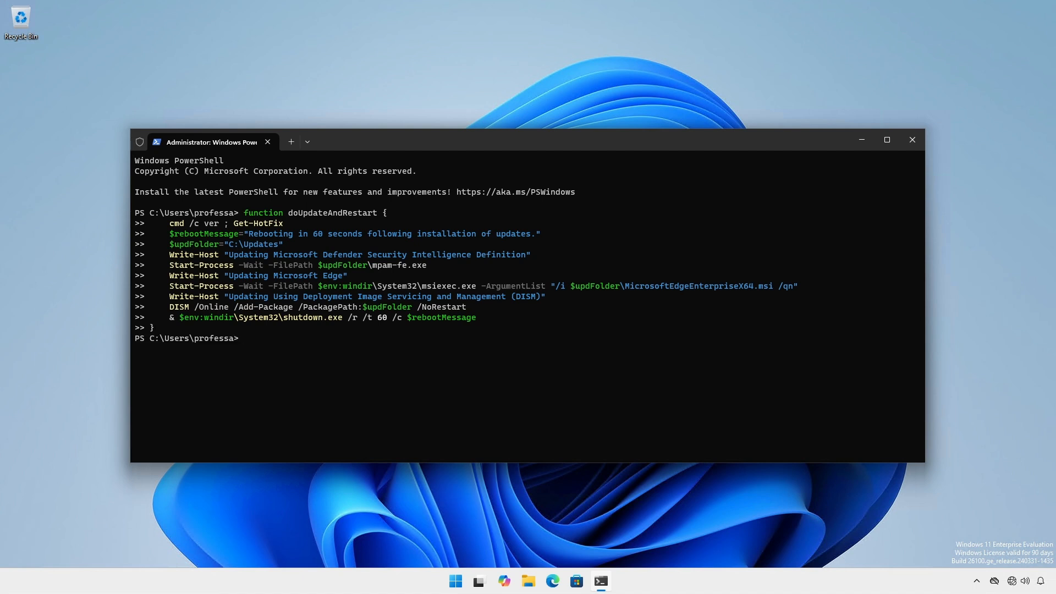
type("doup")
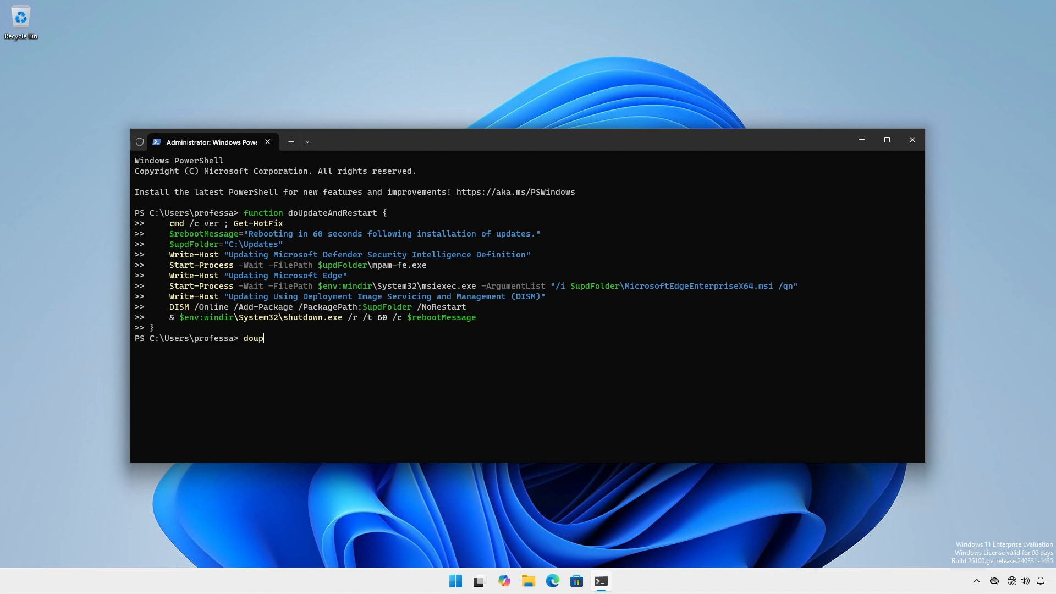
In a fresh admin terminal, show build 10.0.26100.1742 with four hotfixes and paste doUpdateAndRestart again
key("Return")
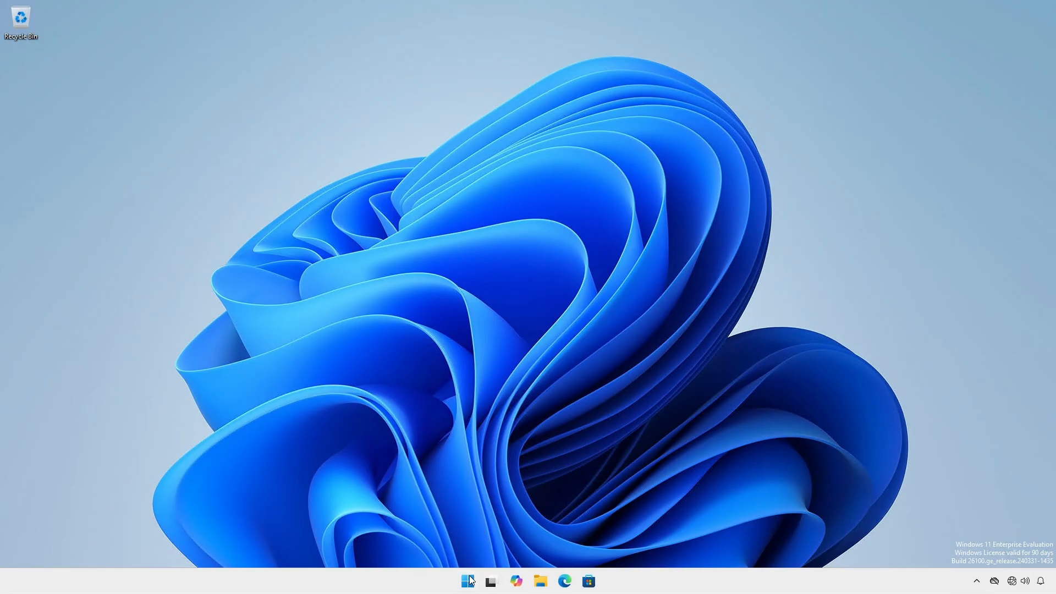
left_click(599, 581)
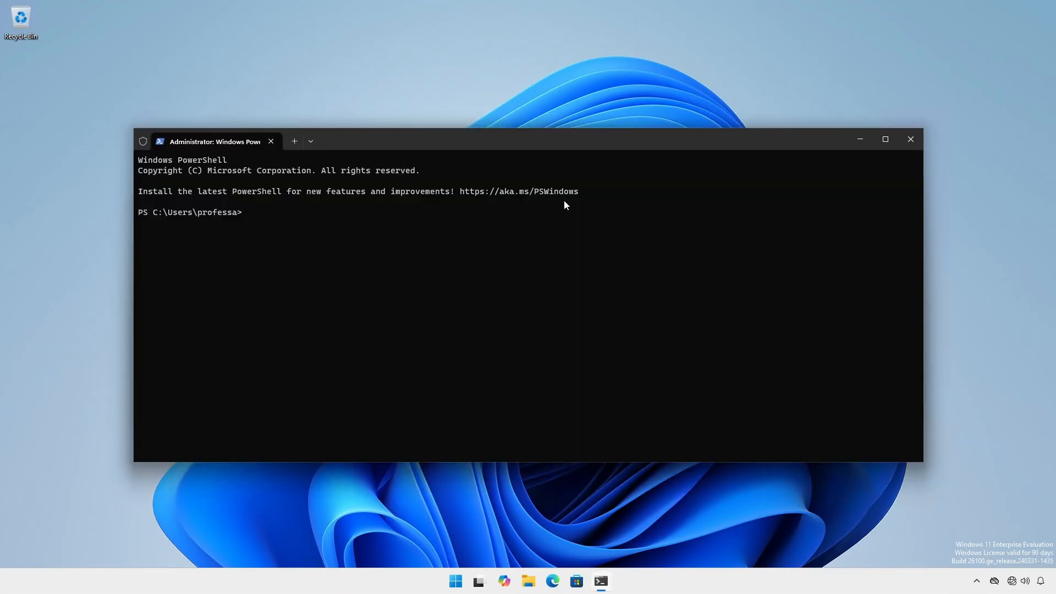
type("cmd /c ver ; Get-HotFix")
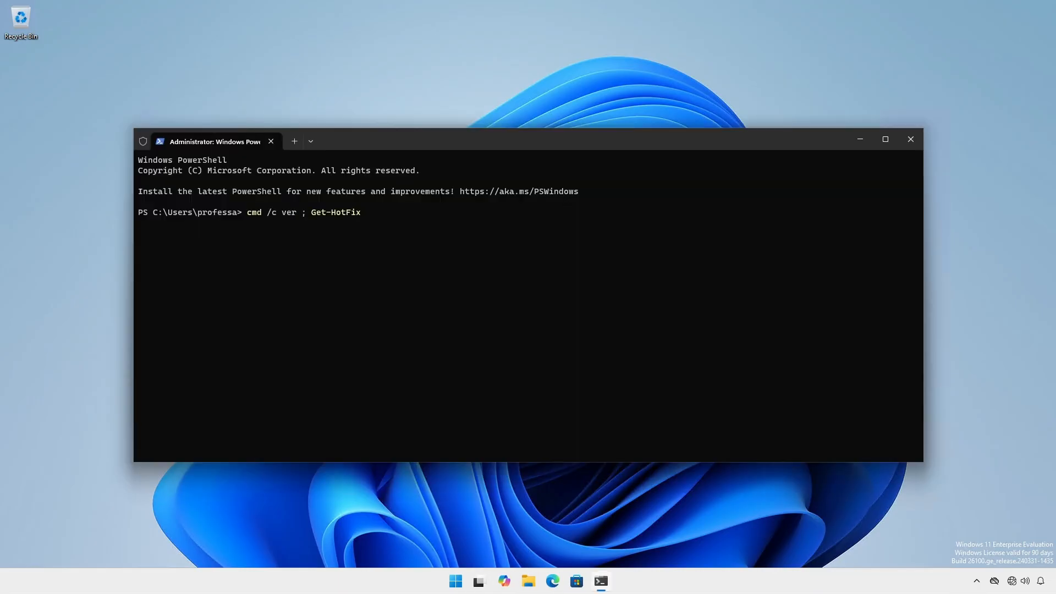
key("Return")
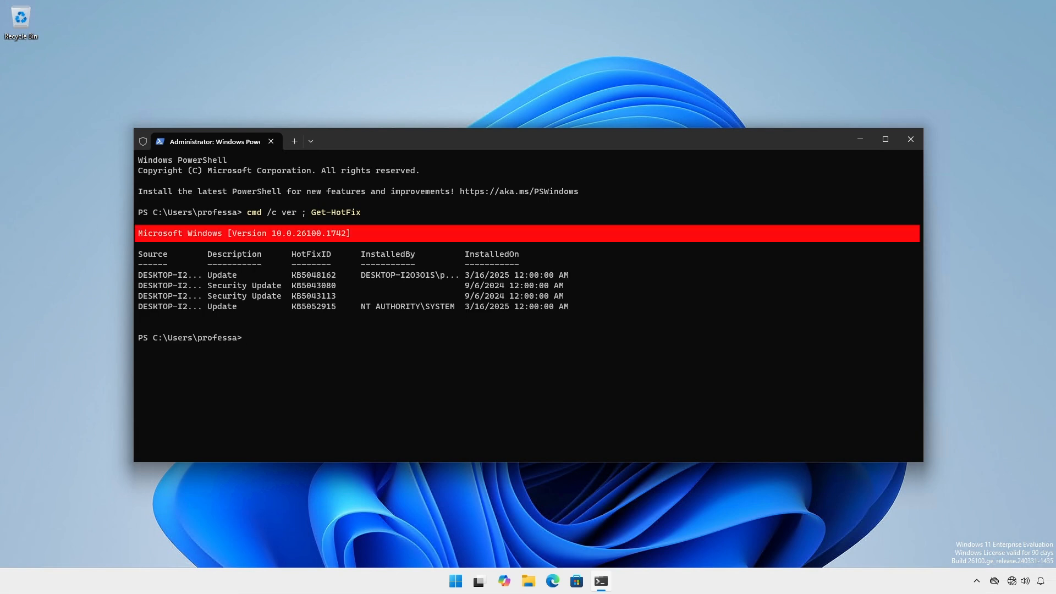
type("function doUpdateAndRestart {")
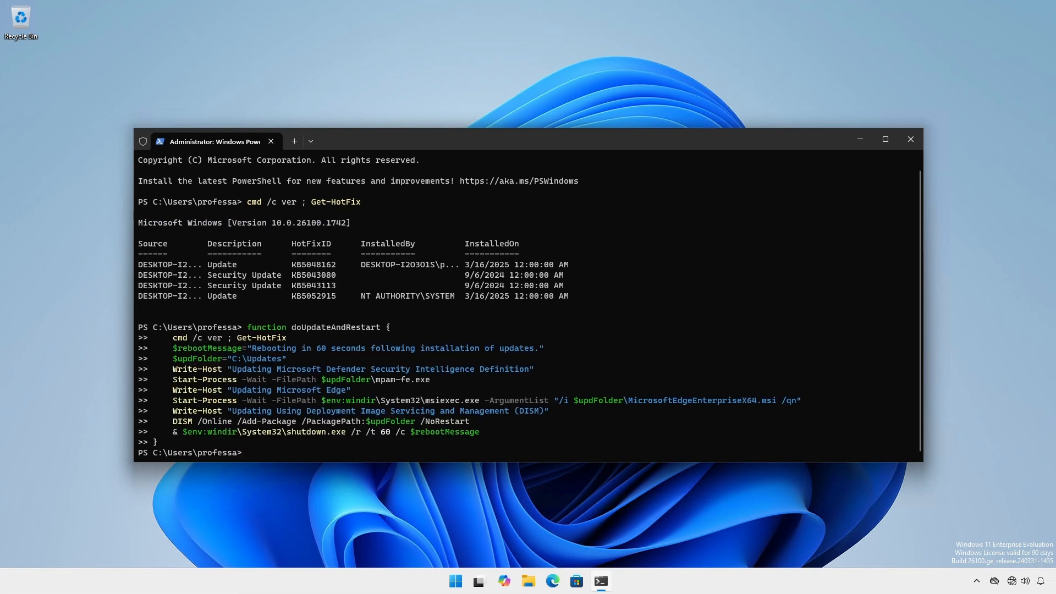
Run doUpdateAndRestart to install Defender, Edge and DISM packages, then reboot
type("doUpdateAndRestart")
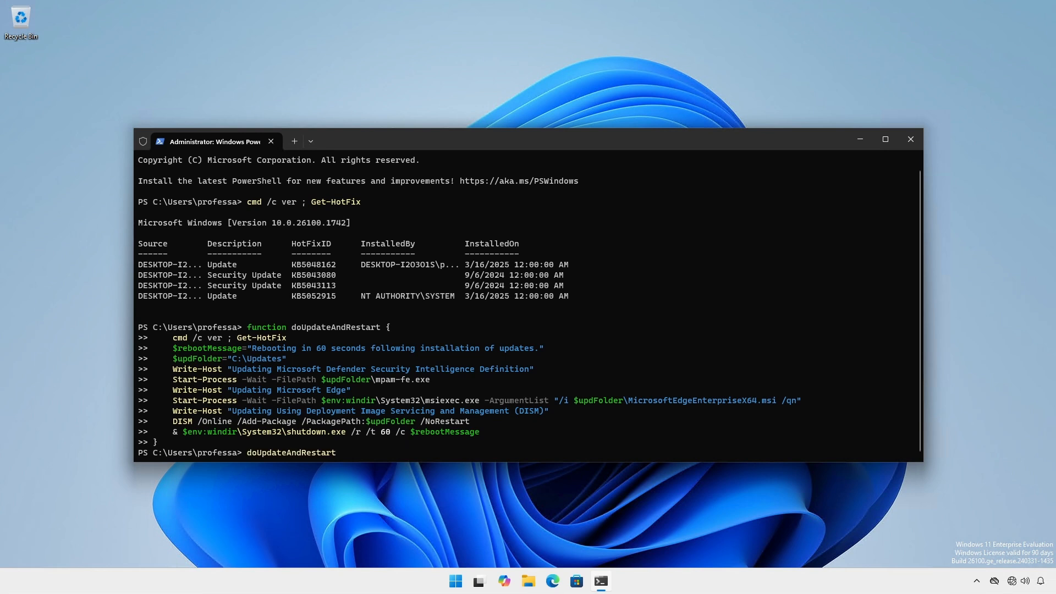
key("Return")
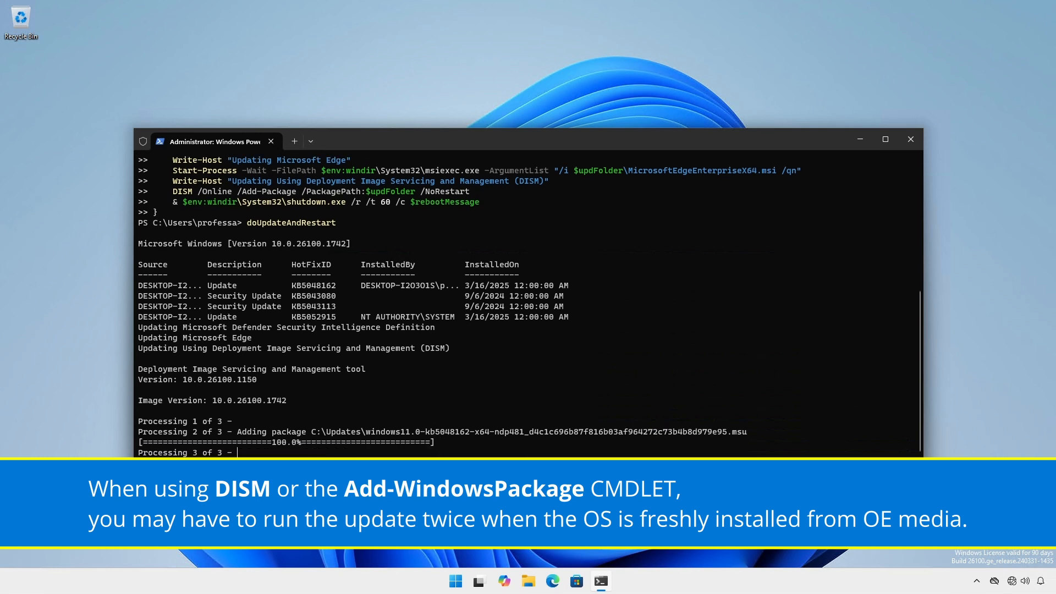
scroll("down", 3)
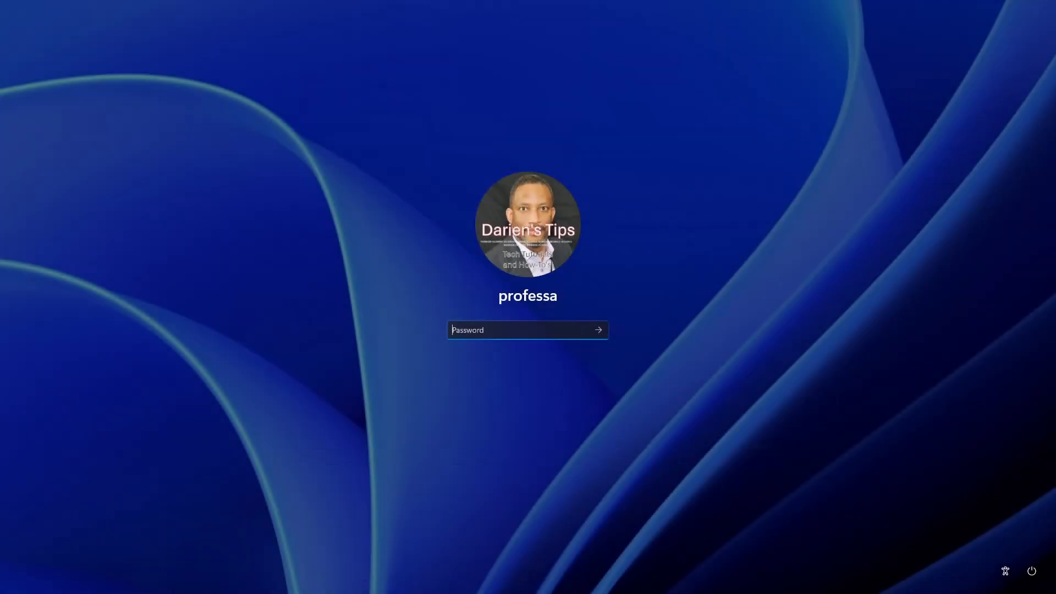
Sign in and run cmd /c ver ; Get-HotFix, showing build 10.0.26100.3476
type("•••••")
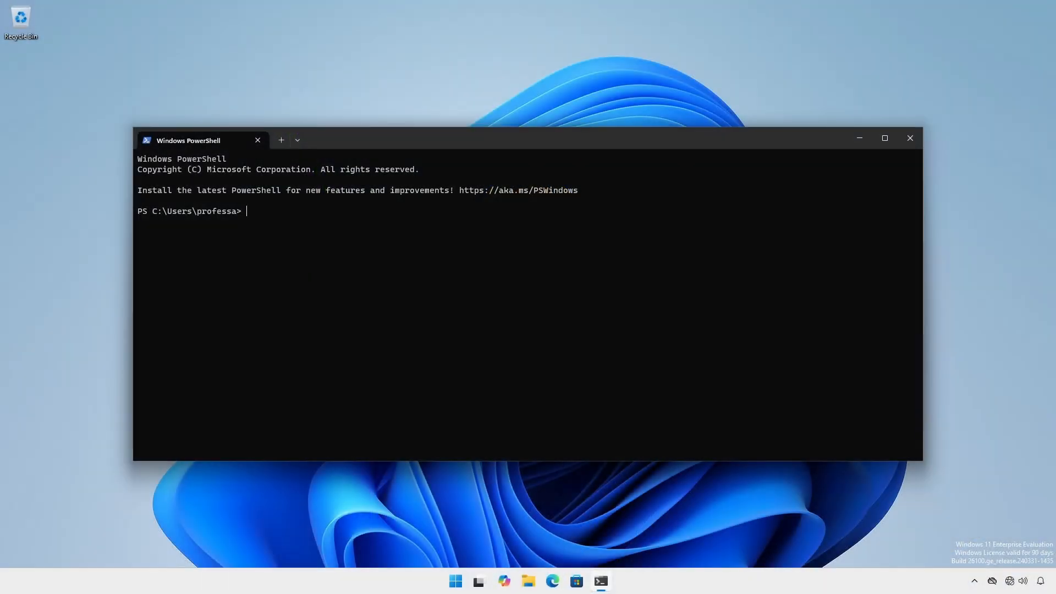
type("cmd /c ver ; Get-HotFix")
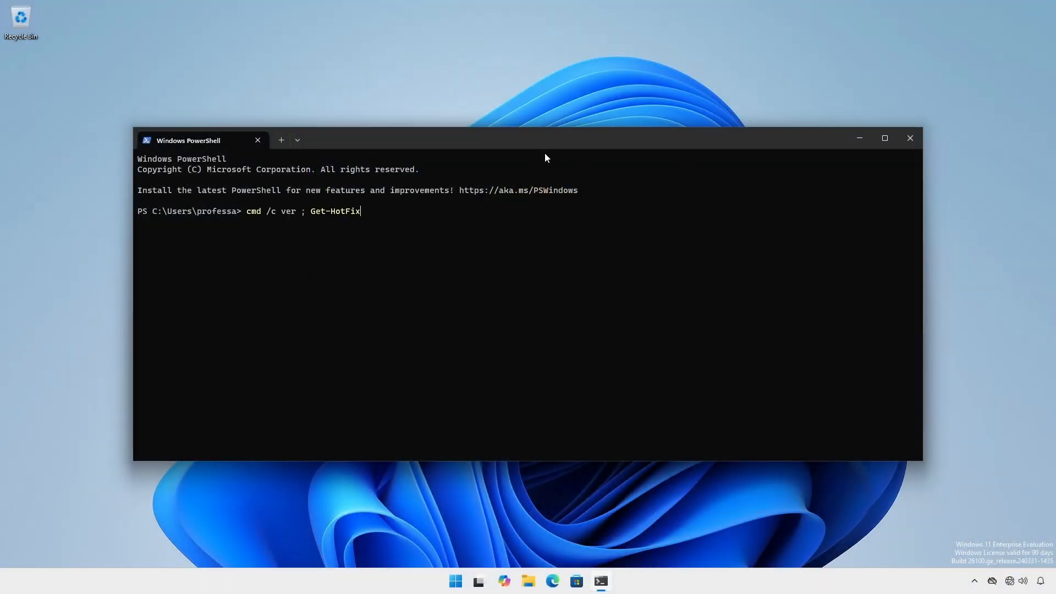
key("Return")
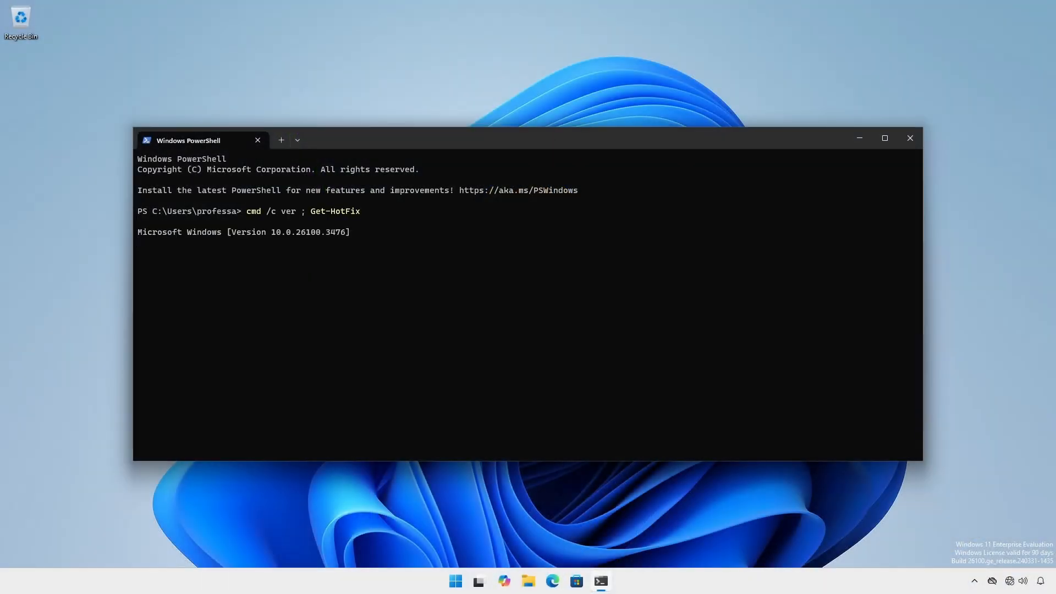